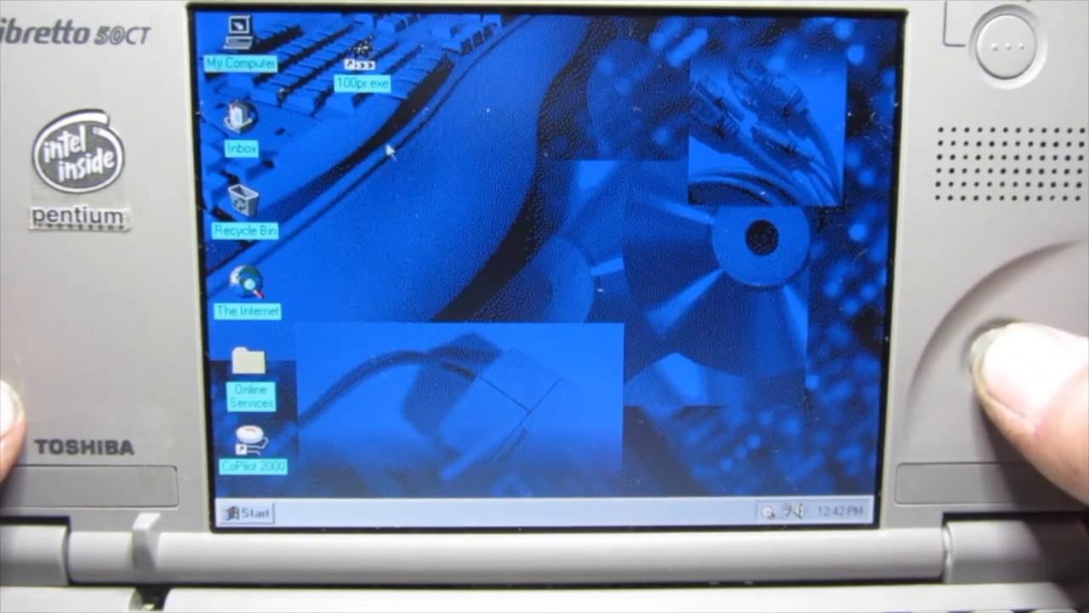
pyautogui.moveTo(532, 304)
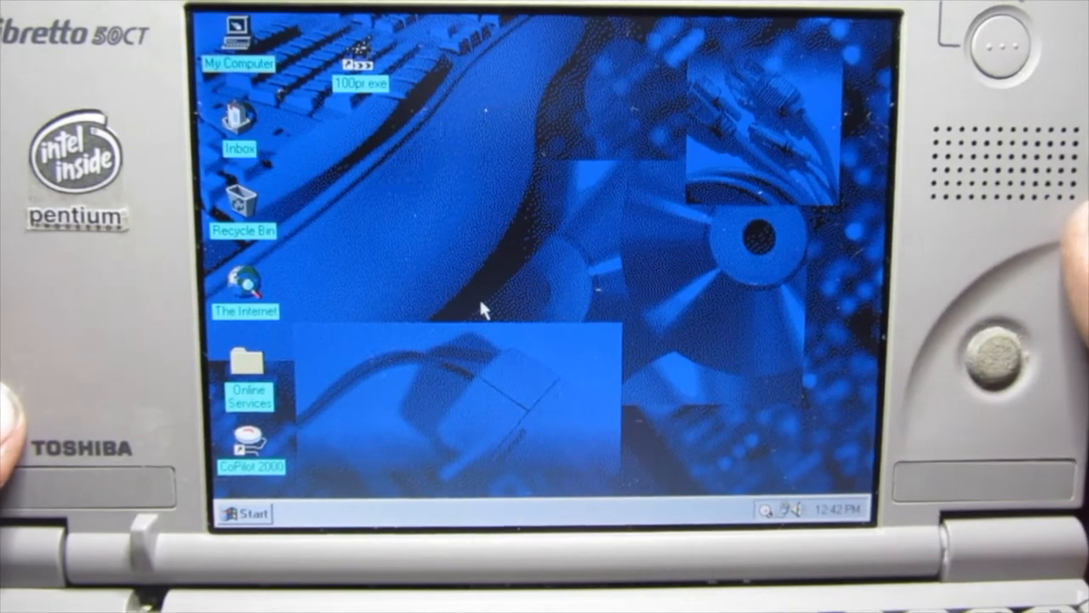
# Bring up the Start menu from the taskbar over the Windows 95 desktop.
pyautogui.rightClick(485, 306)
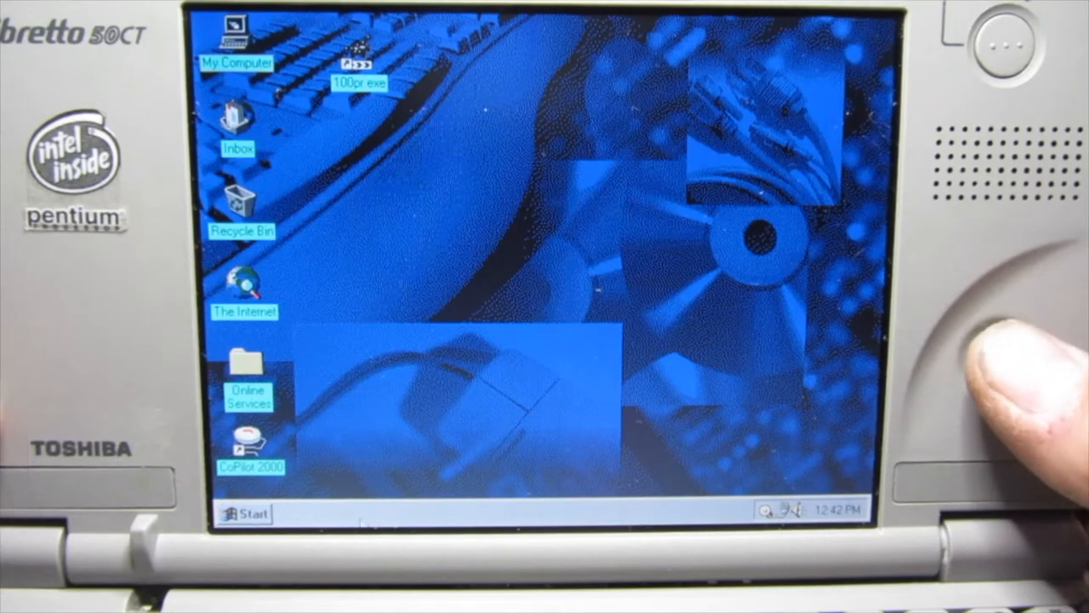
pyautogui.click(245, 513)
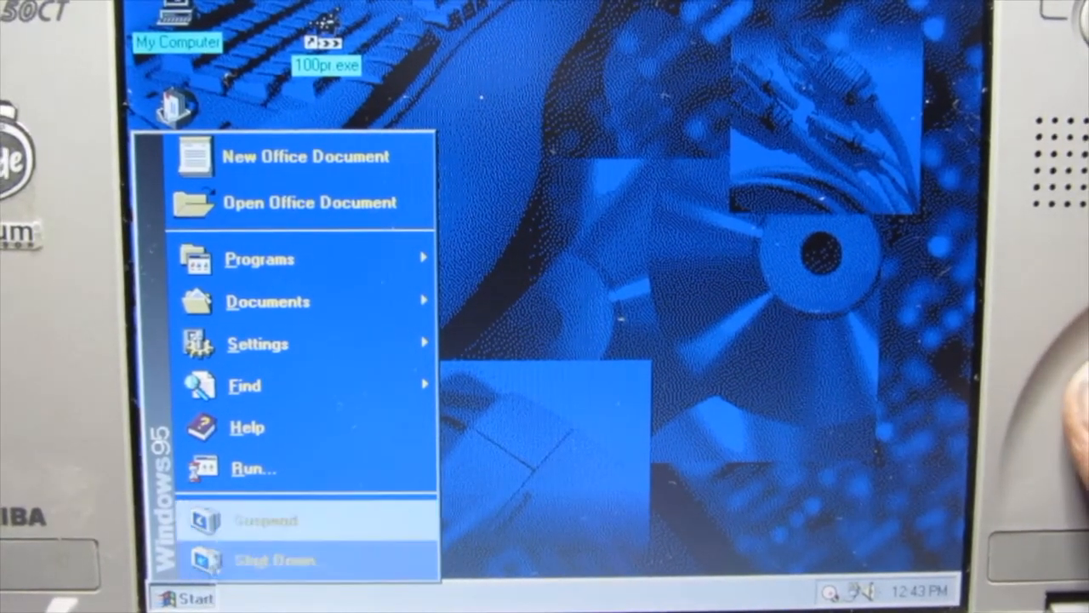
# Expand Programs to list Accessories, Toshiba Utilities, Internet Explorer, Excel, Word and MS-DOS Prompt.
pyautogui.click(259, 259)
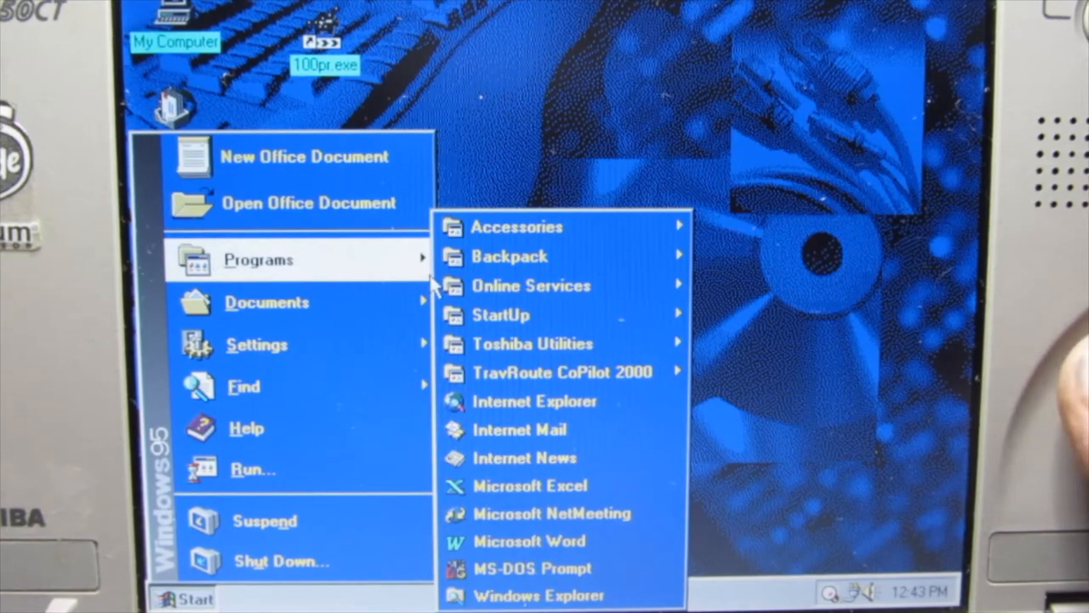
pyautogui.moveTo(532, 343)
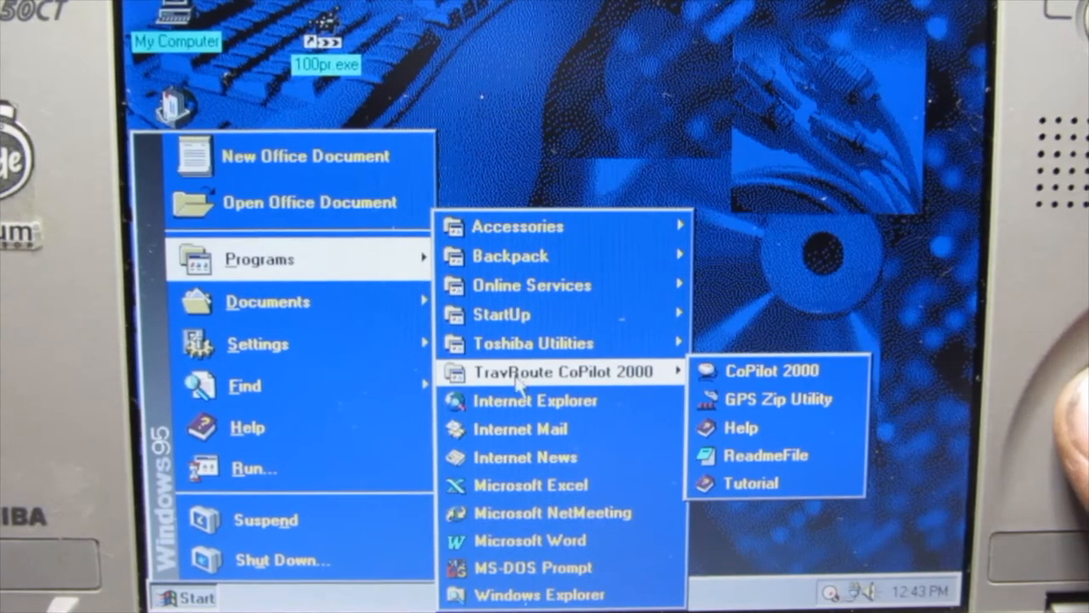
pyautogui.moveTo(530, 485)
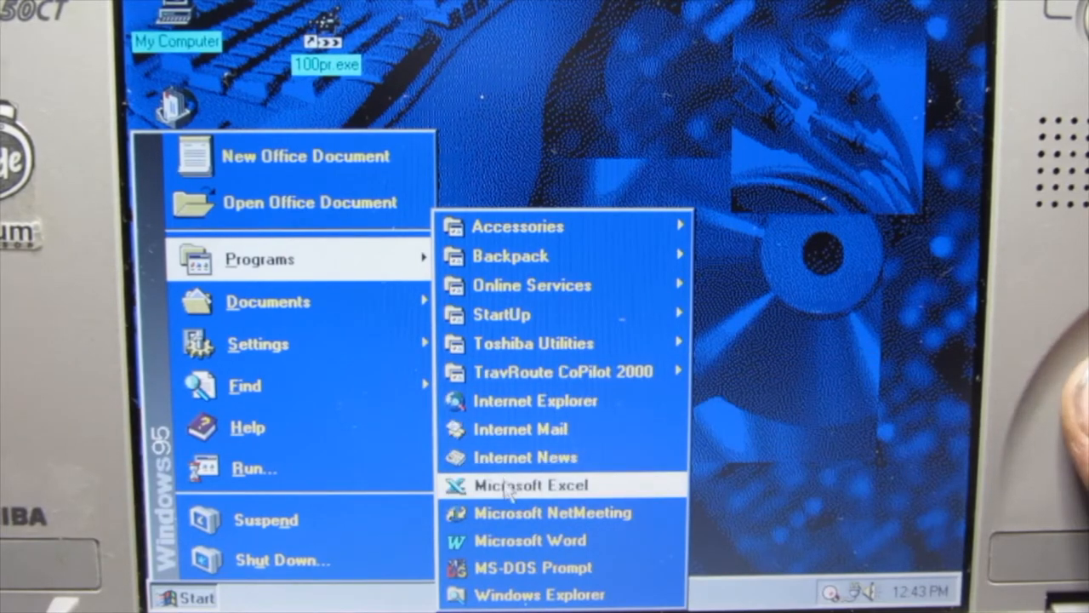
pyautogui.moveTo(528, 540)
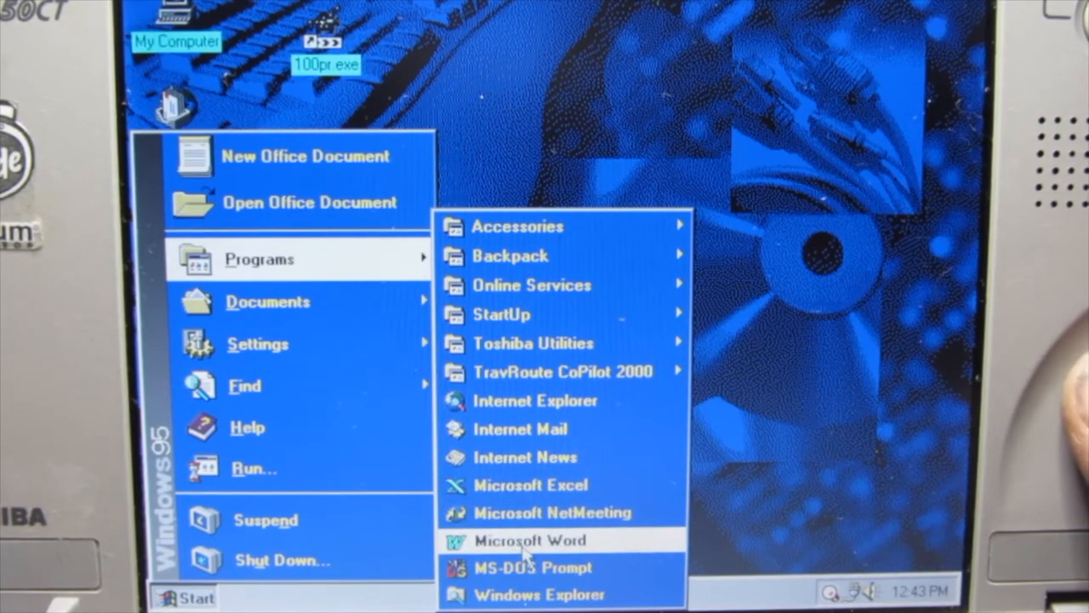
pyautogui.moveTo(528, 485)
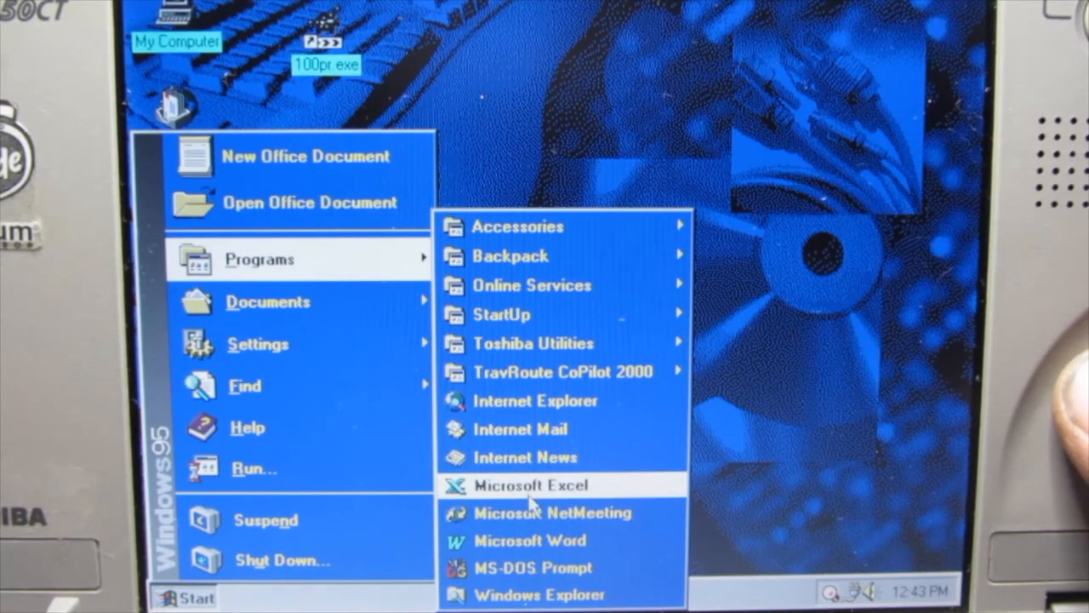
pyautogui.moveTo(553, 513)
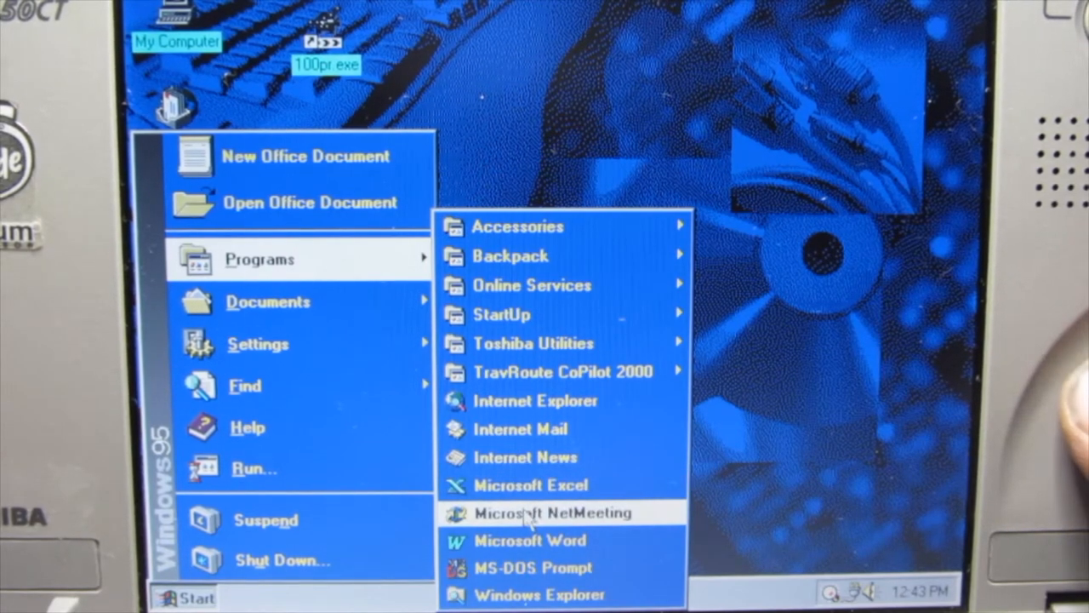
pyautogui.moveTo(533, 343)
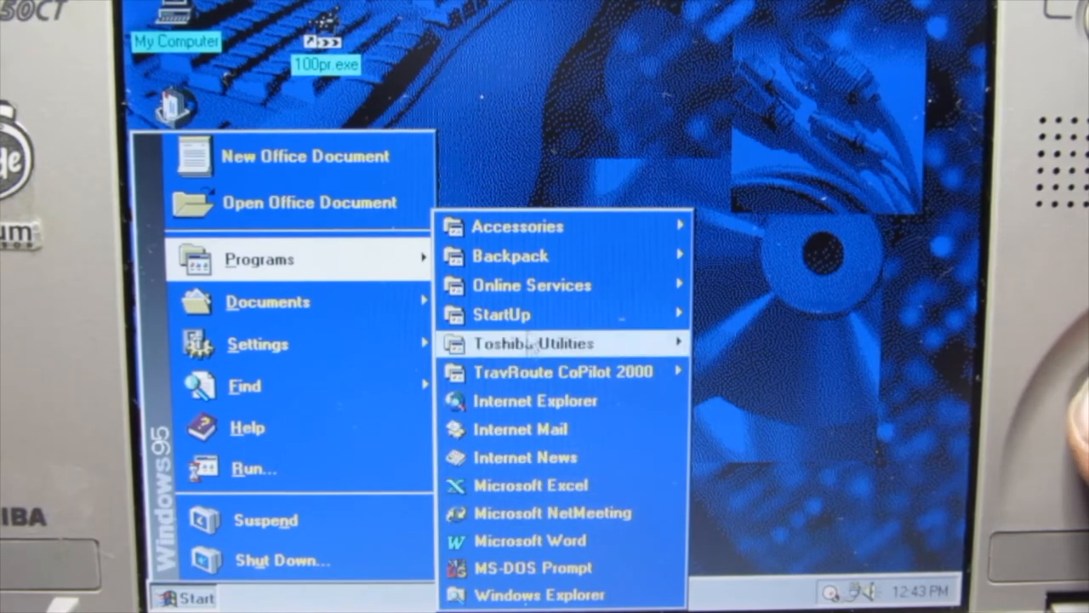
pyautogui.moveTo(532, 343)
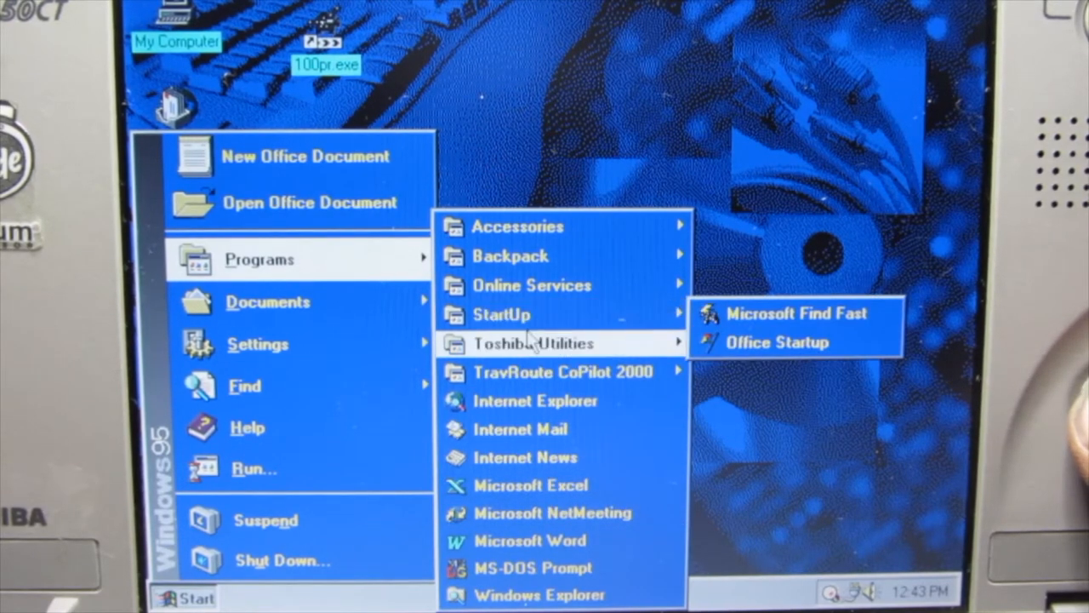
pyautogui.moveTo(532, 343)
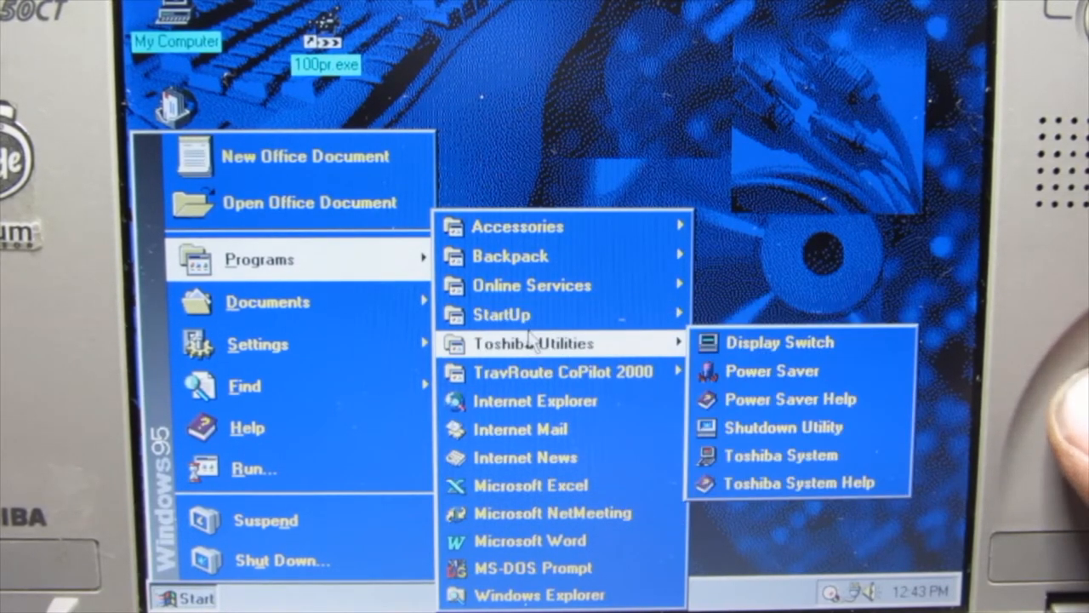
pyautogui.moveTo(501, 314)
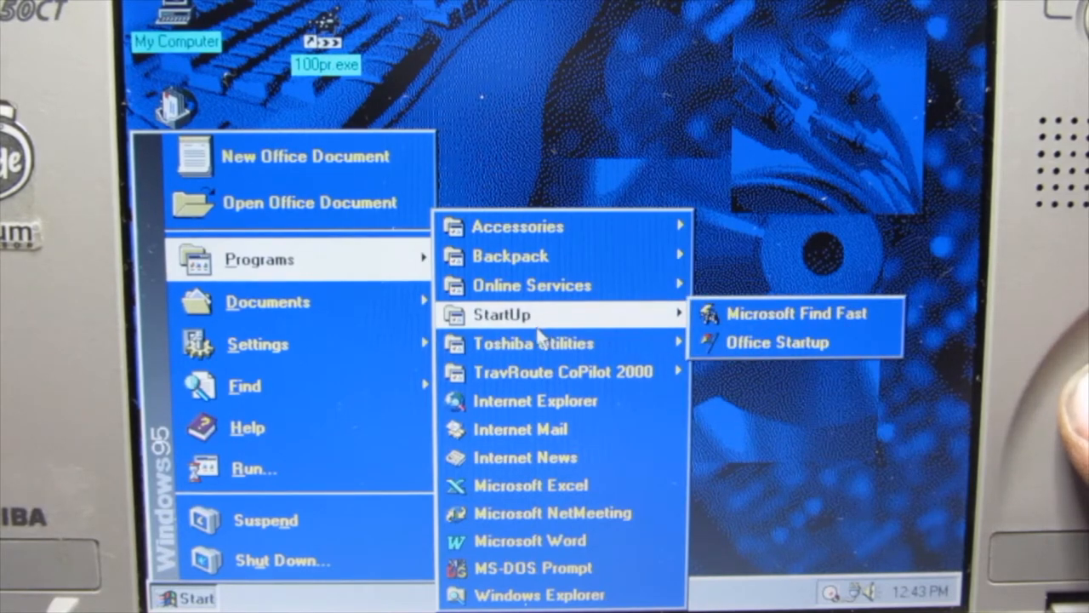
pyautogui.moveTo(533, 343)
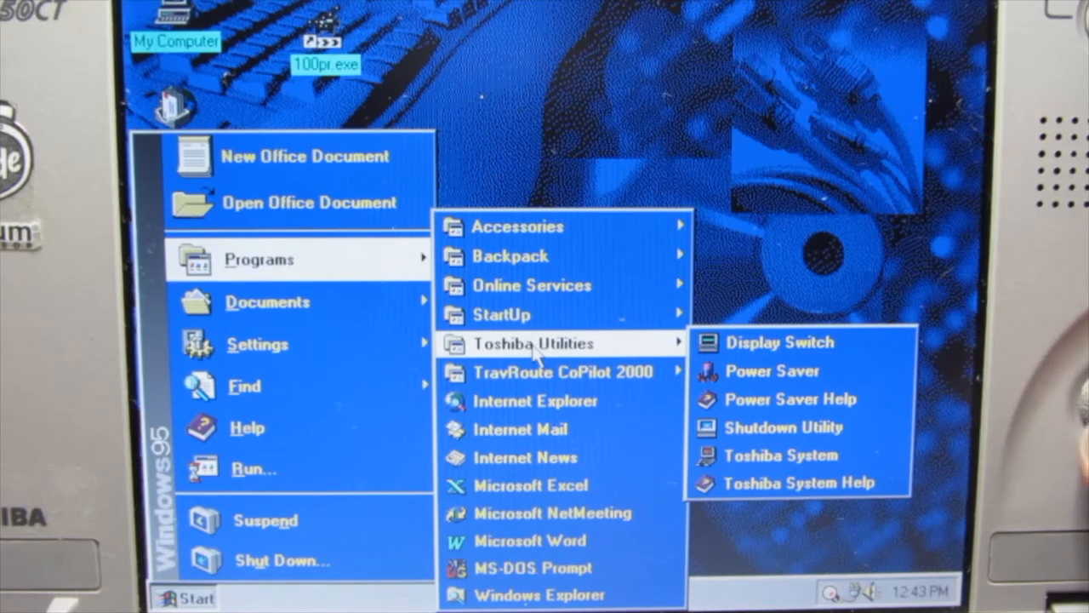
pyautogui.moveTo(510, 256)
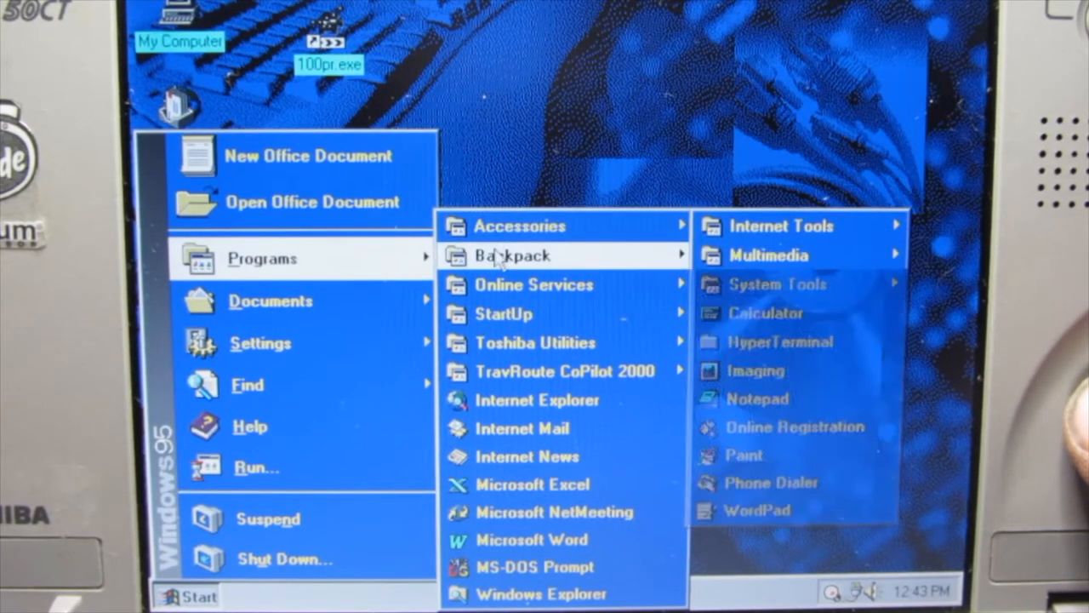
pyautogui.moveTo(513, 255)
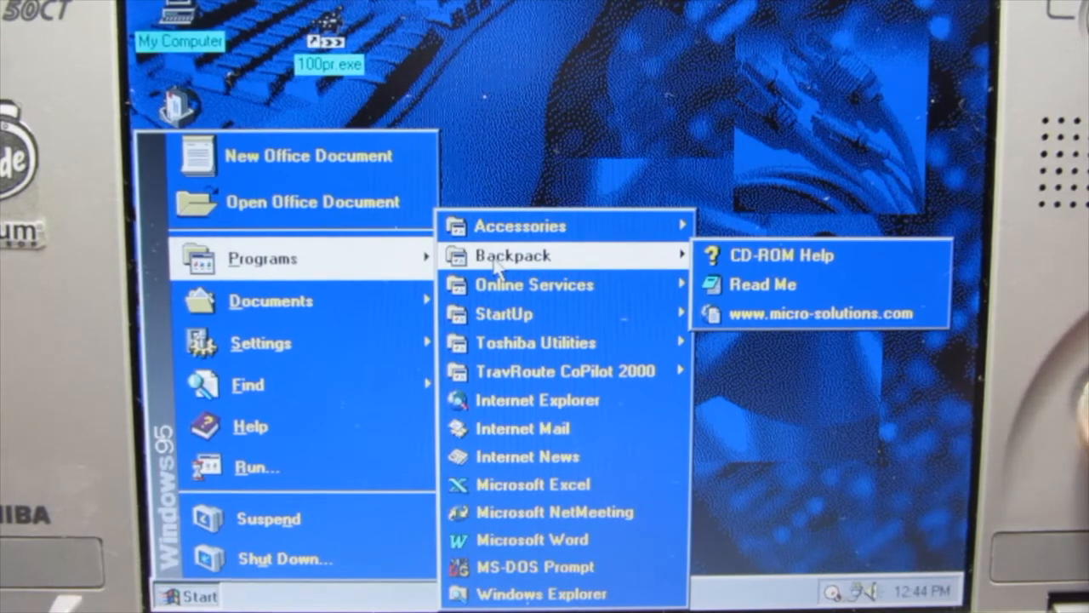
pyautogui.moveTo(519, 225)
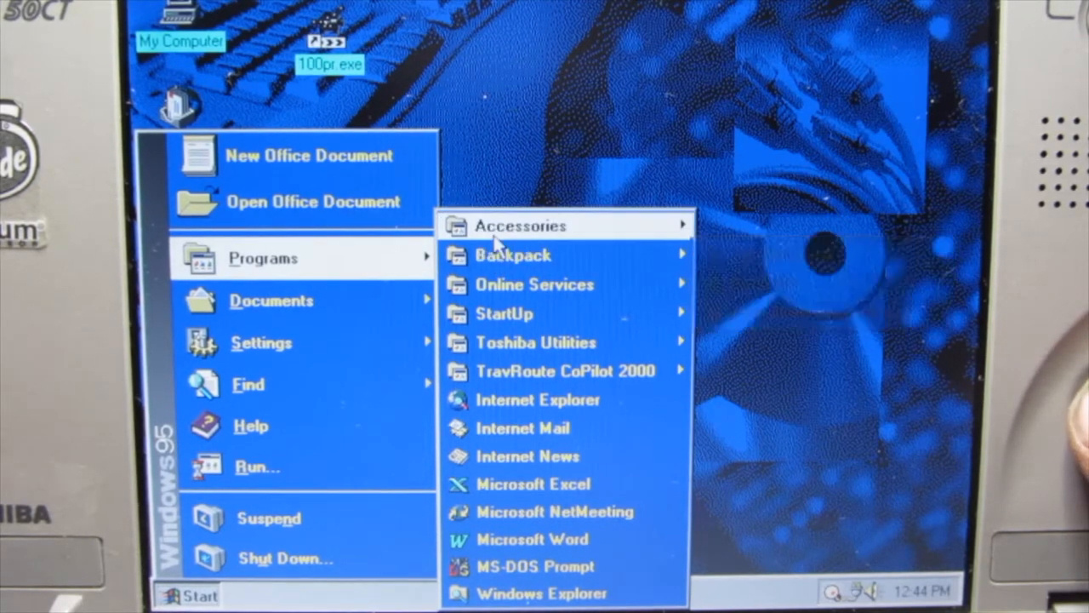
pyautogui.moveTo(520, 225)
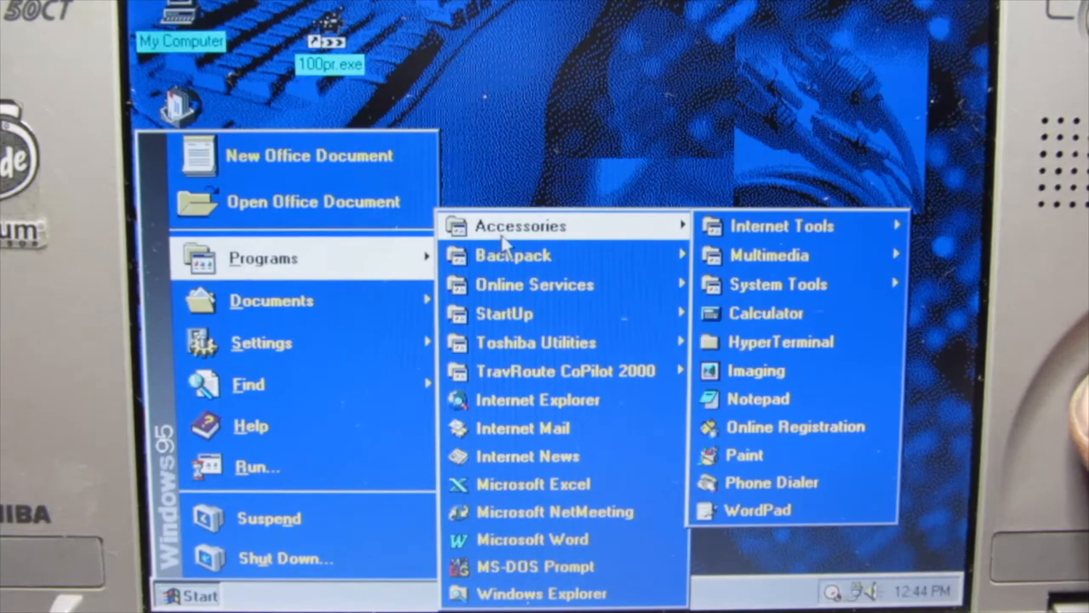
pyautogui.moveTo(781, 226)
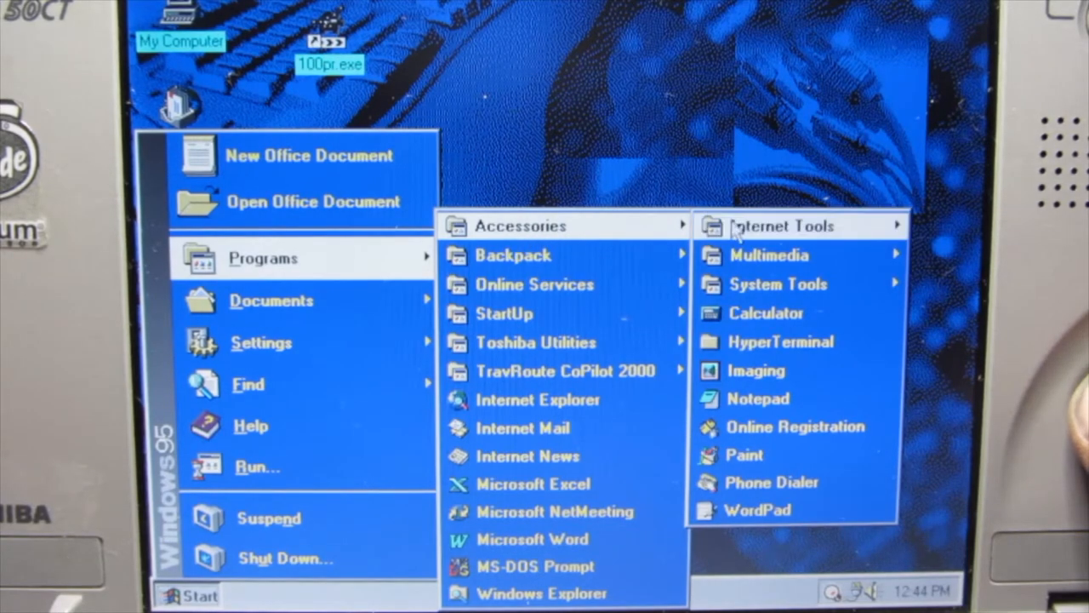
pyautogui.moveTo(768, 255)
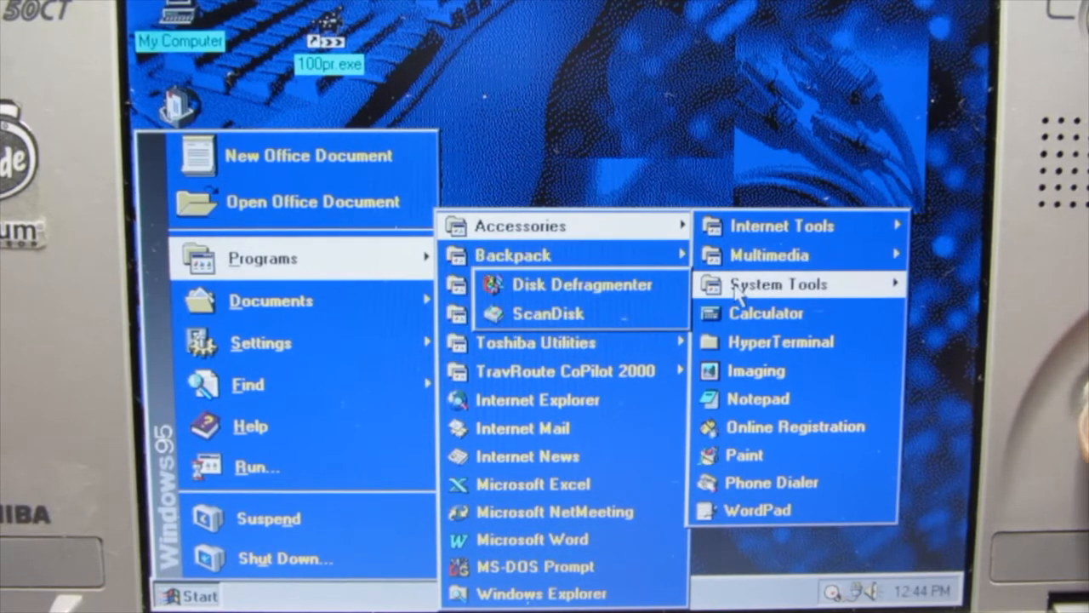
pyautogui.moveTo(766, 313)
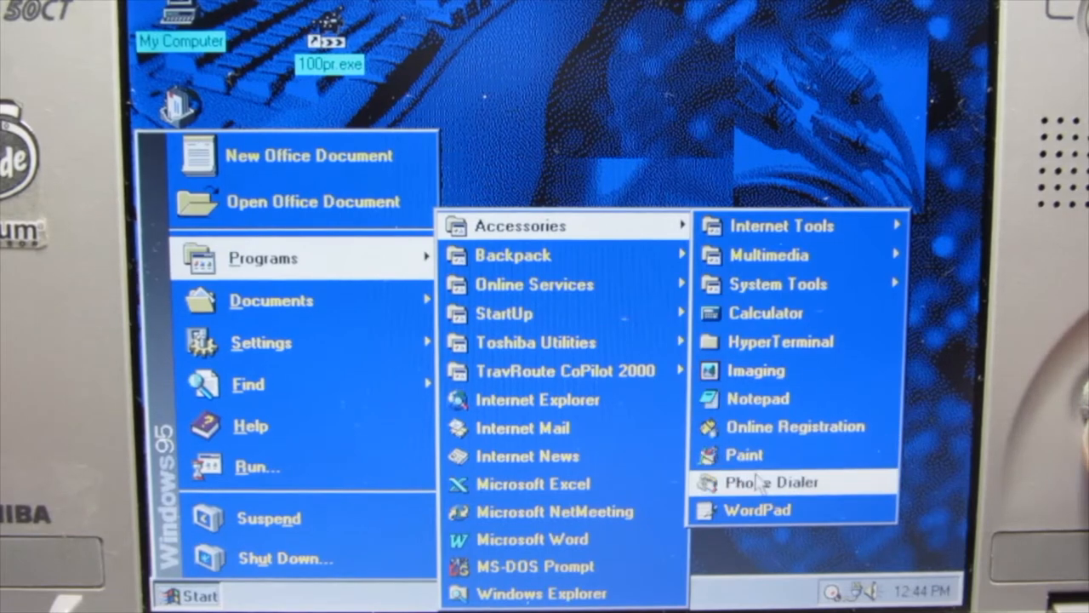
pyautogui.moveTo(770, 255)
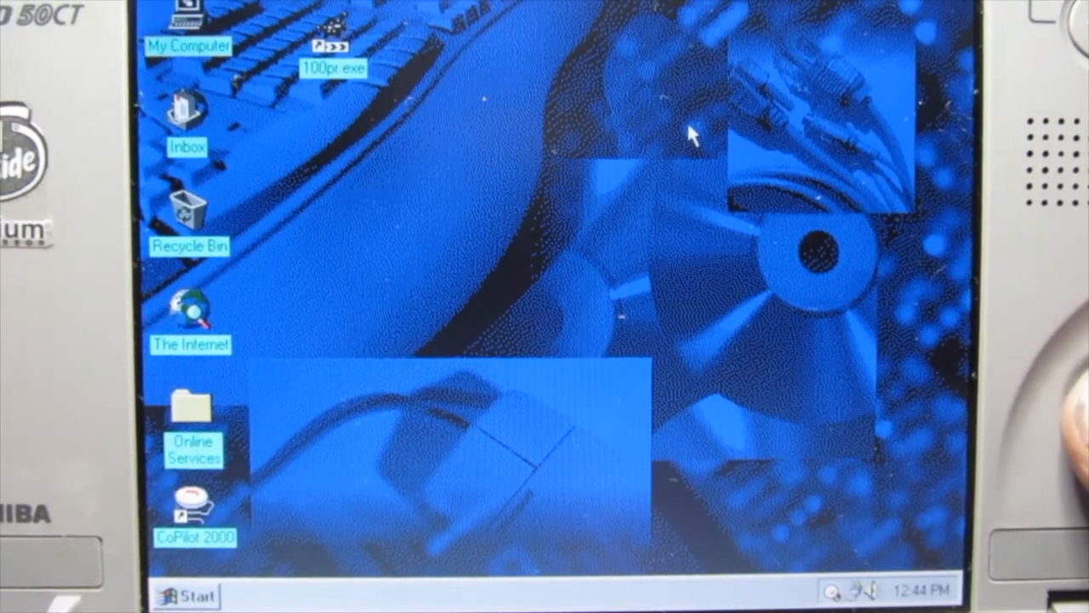
pyautogui.moveTo(213, 81)
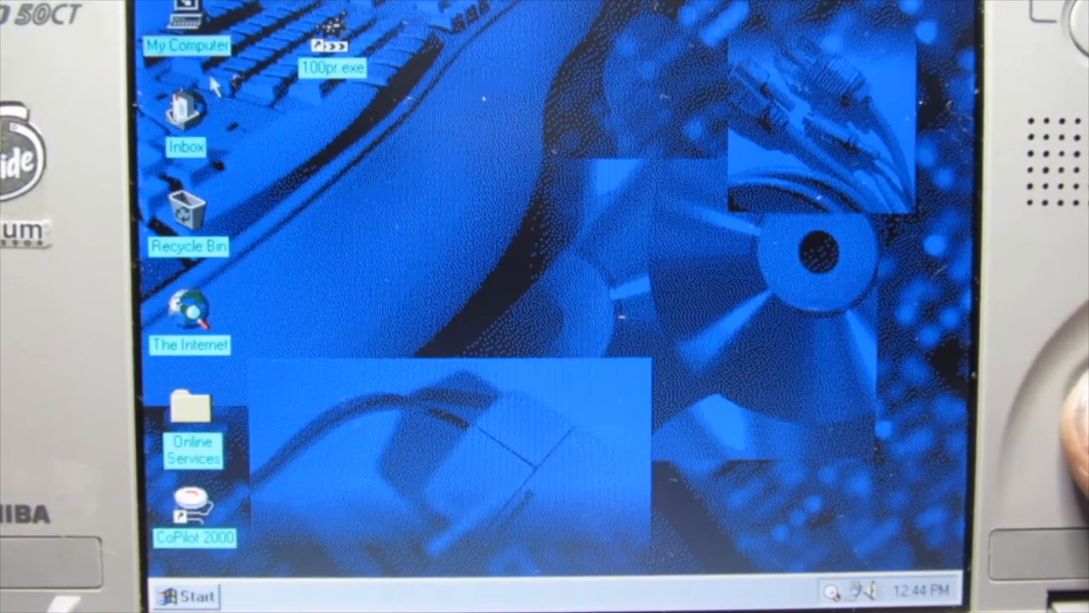
# Bring up My Computer's Properties to show Windows 95 4.00.950 B, Pentium, 32.0MB RAM.
pyautogui.click(185, 45)
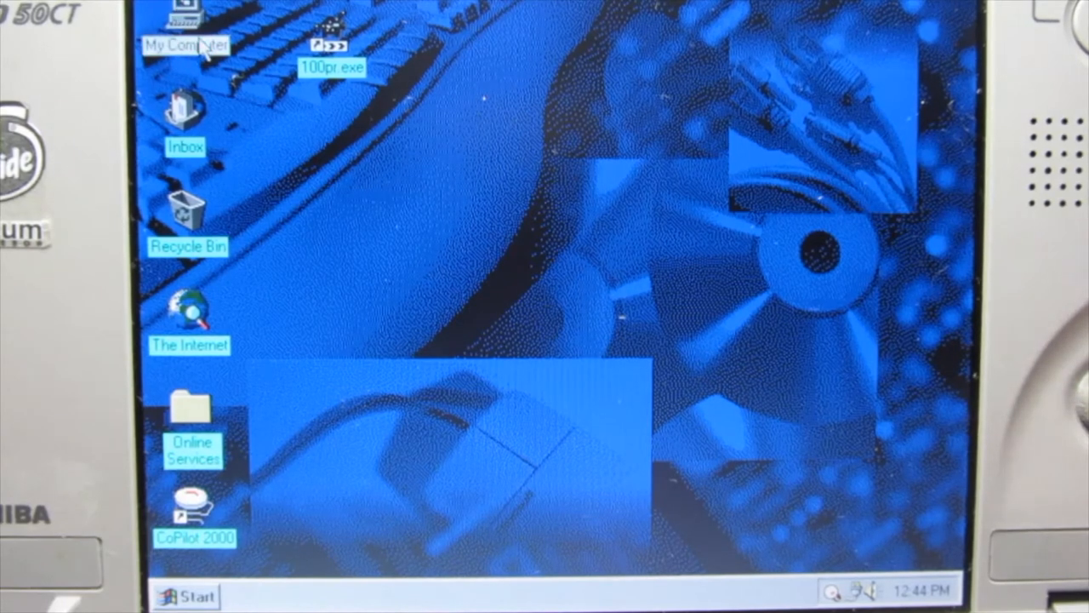
pyautogui.rightClick(179, 26)
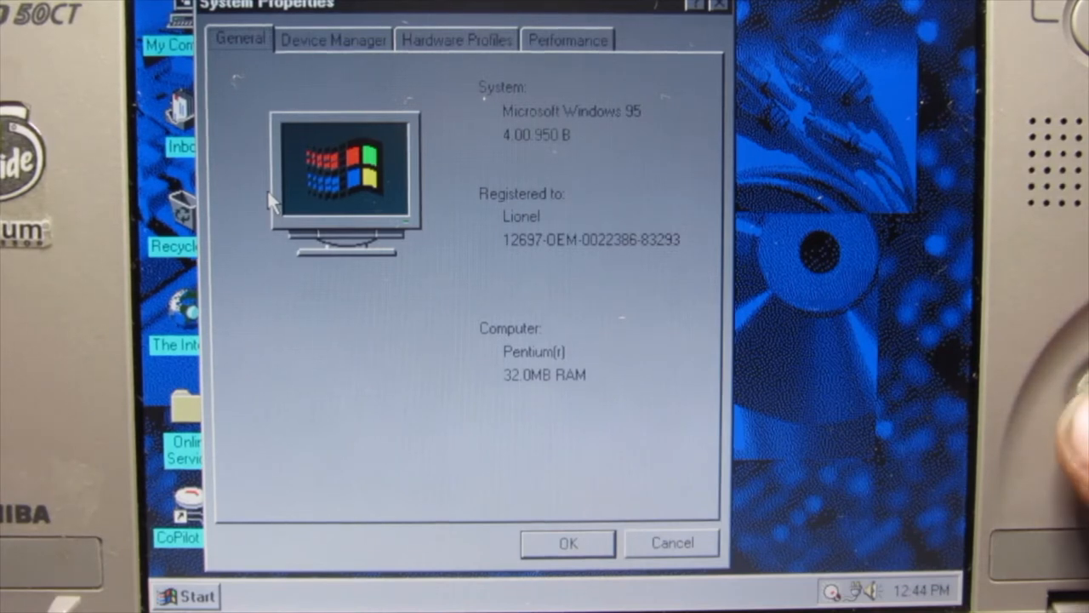
pyautogui.moveTo(321, 179)
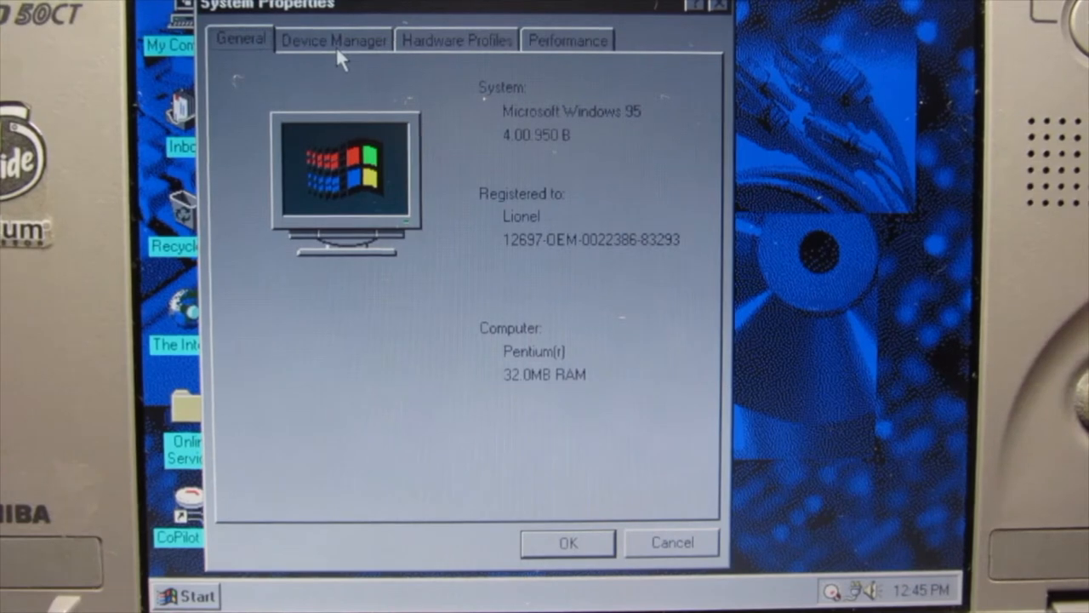
# In Device Manager, expand and collapse Disk drives and Display adapters to see the hard disk and graphics chip.
pyautogui.click(333, 39)
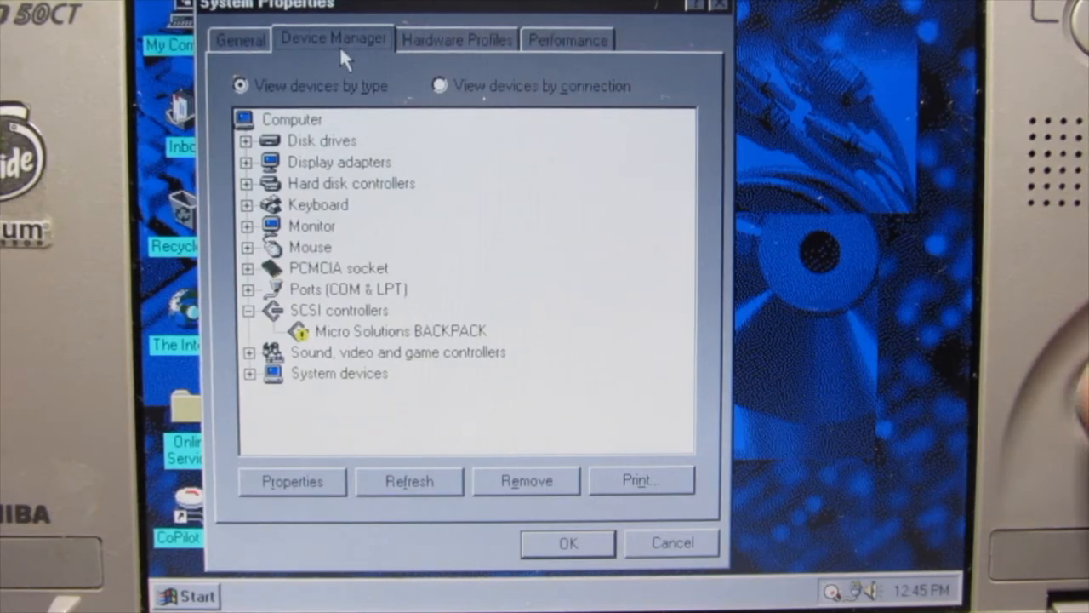
pyautogui.moveTo(319, 93)
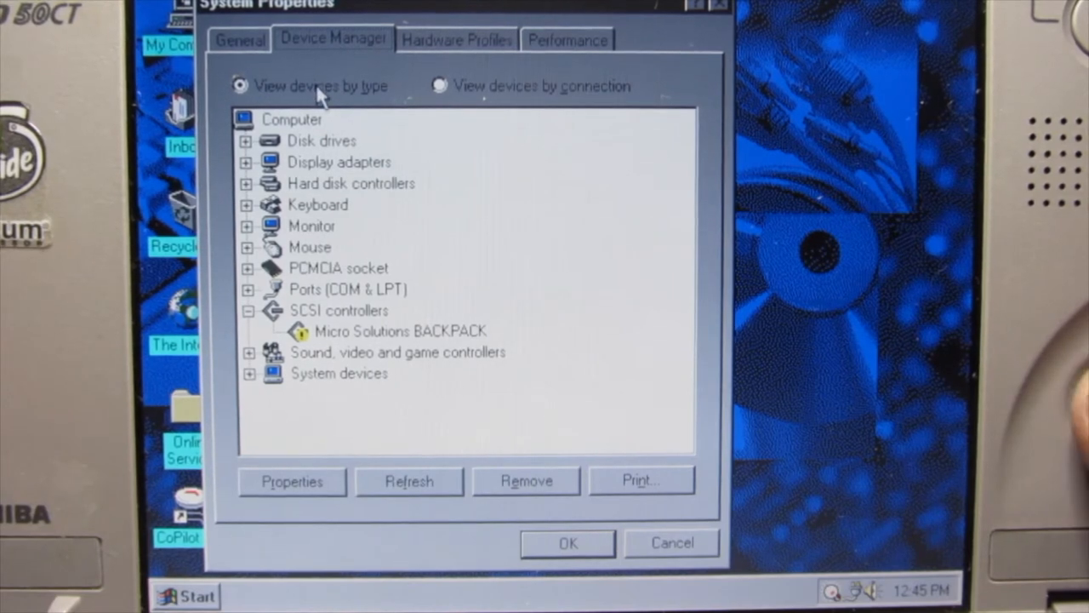
pyautogui.moveTo(260, 149)
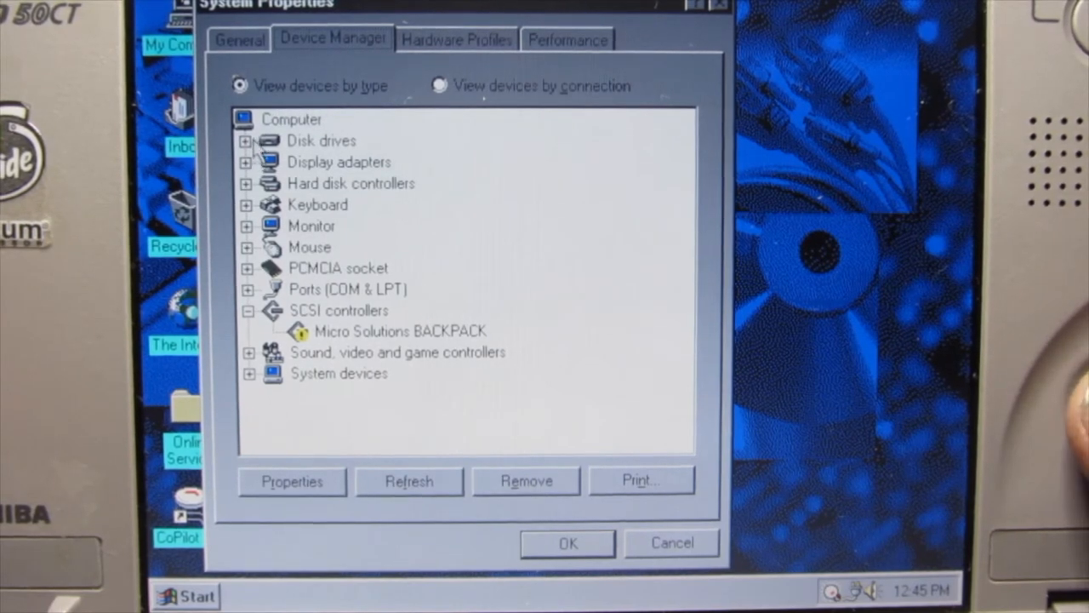
pyautogui.click(248, 141)
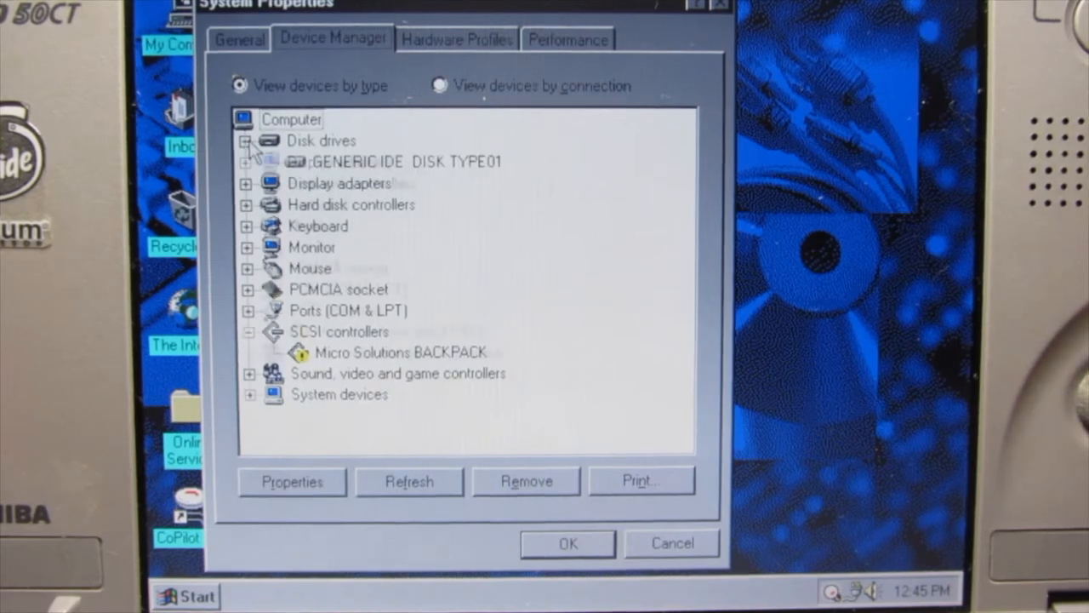
pyautogui.click(249, 140)
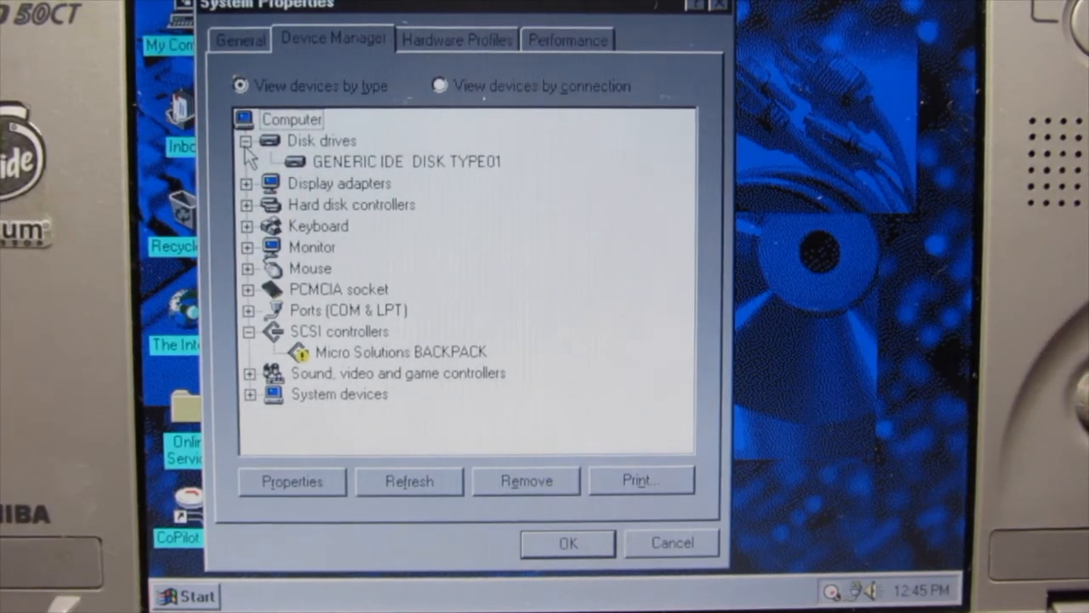
pyautogui.click(247, 140)
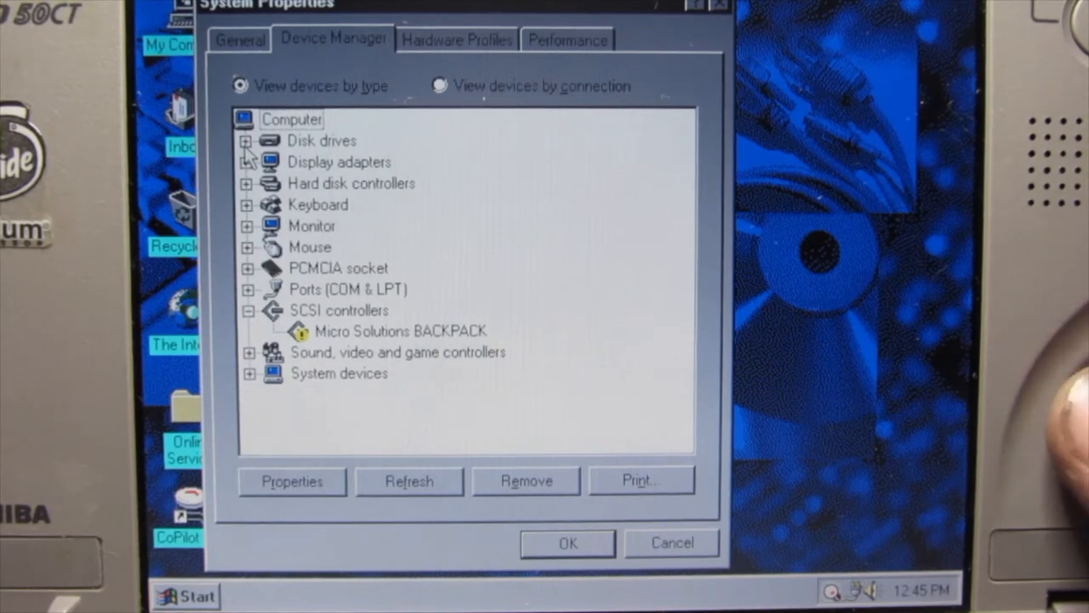
pyautogui.moveTo(256, 174)
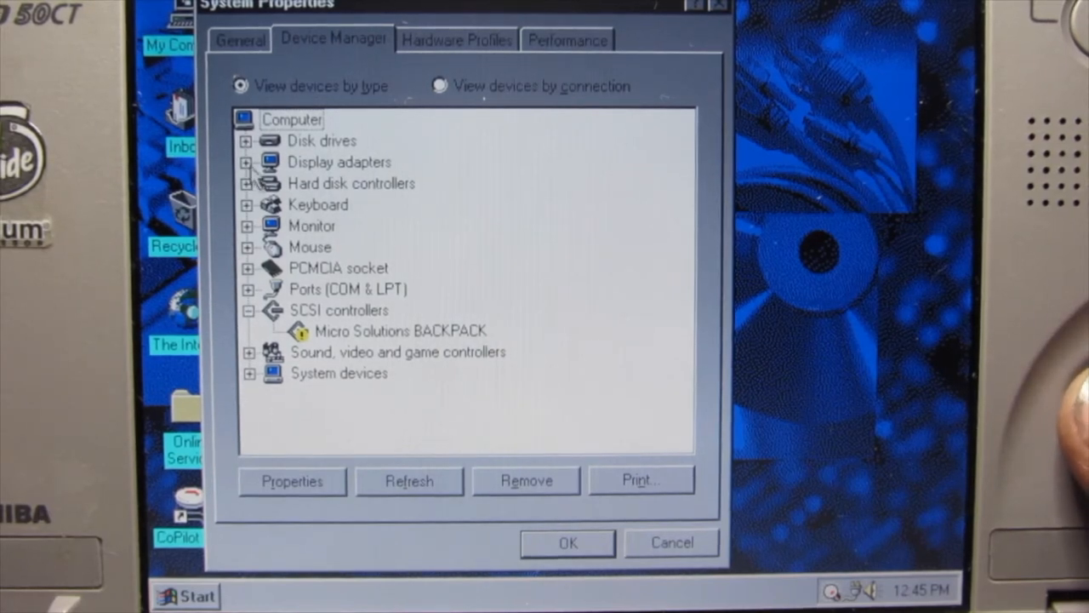
pyautogui.click(248, 162)
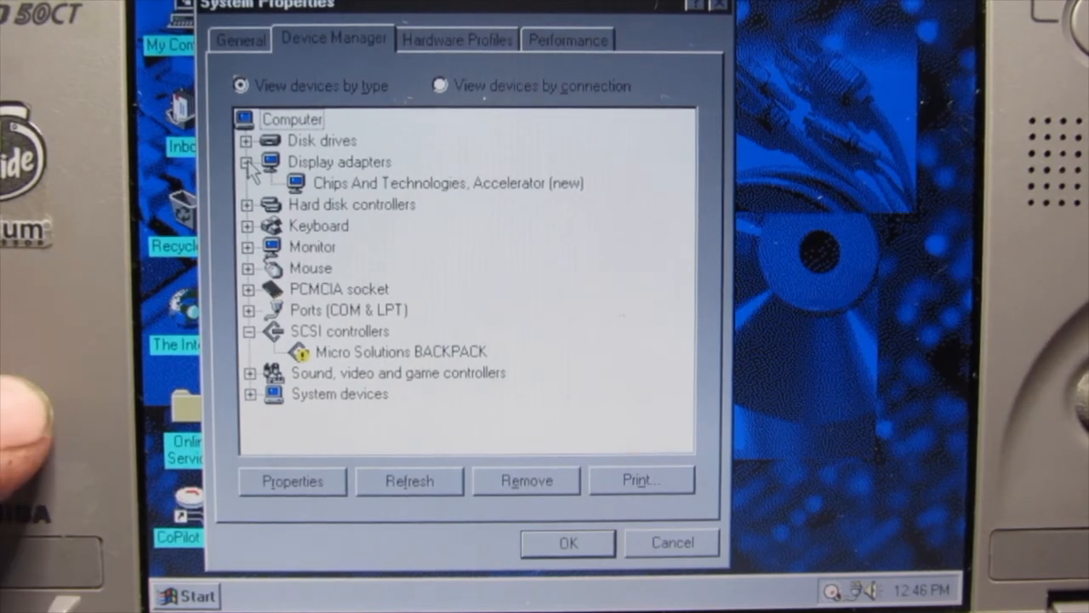
pyautogui.click(249, 162)
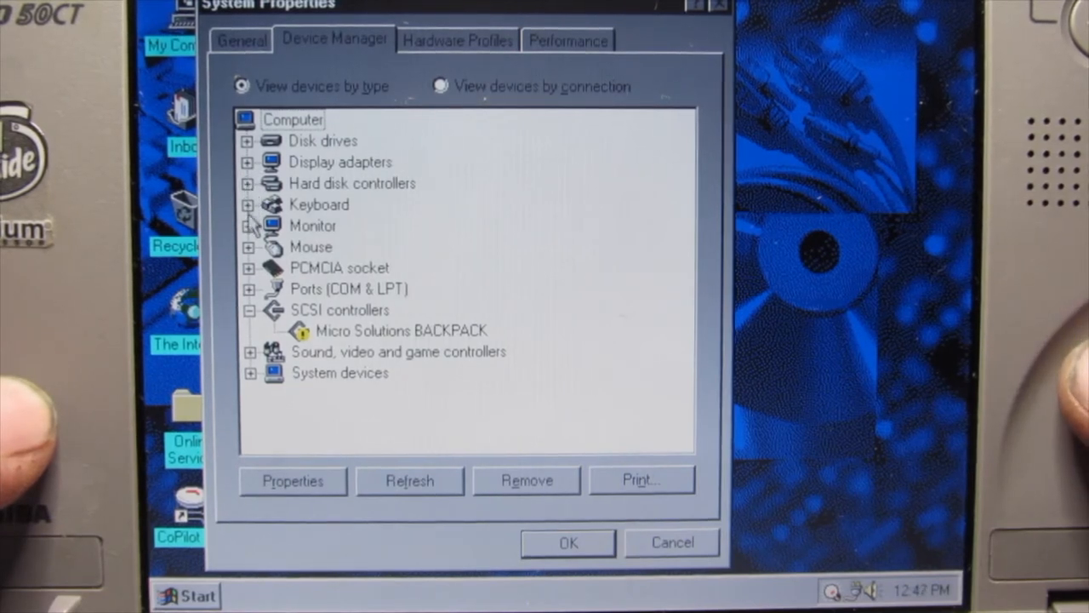
pyautogui.moveTo(249, 246)
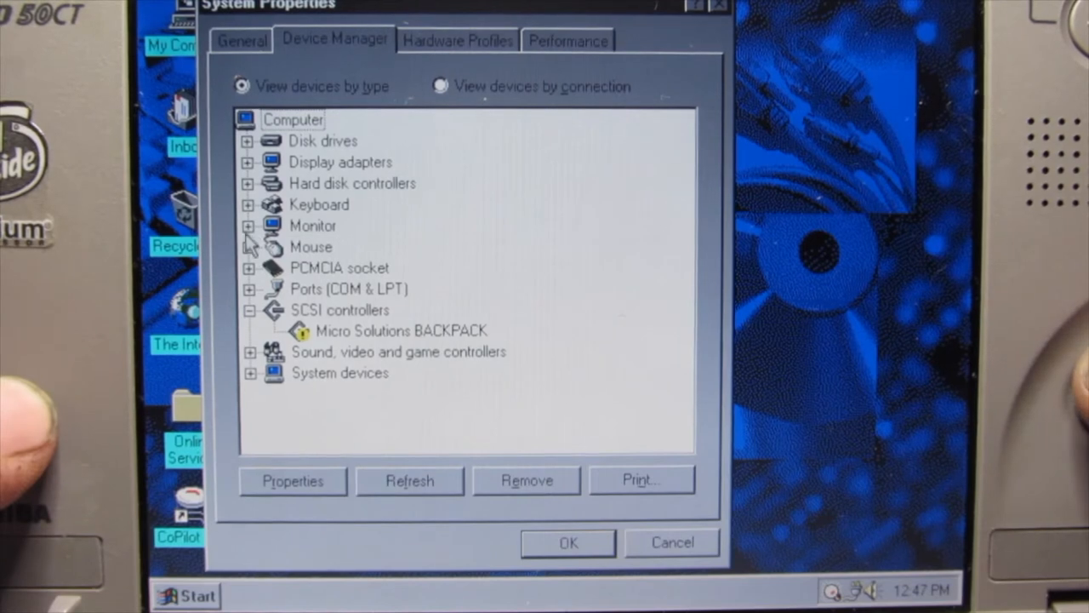
# Browse Mouse, PCMCIA socket, the BACKPACK warning device, sound, system devices and SCSI controllers, collapsing them again.
pyautogui.click(249, 247)
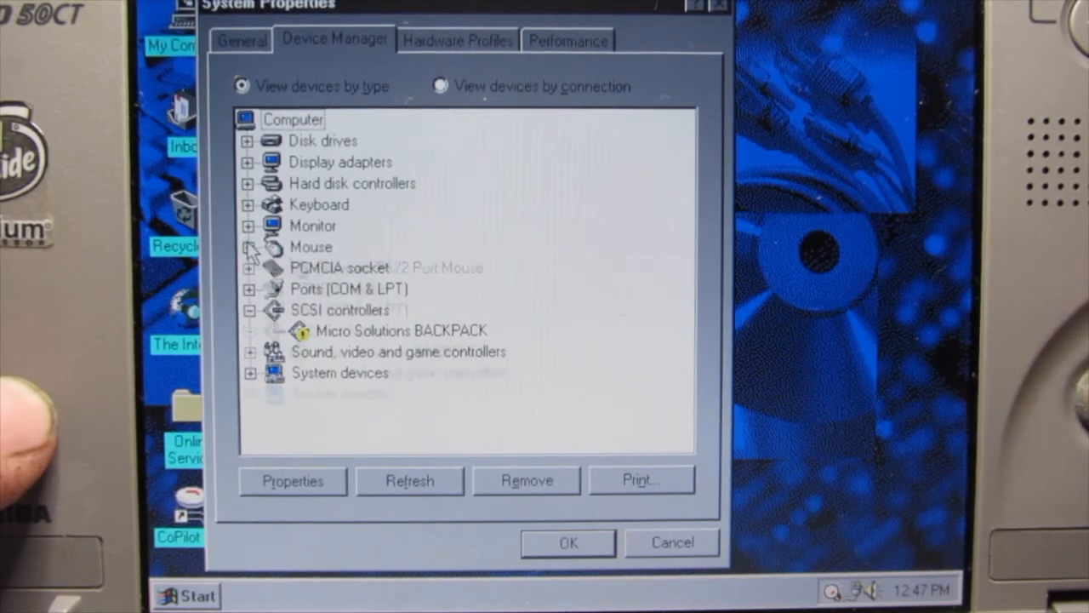
pyautogui.click(250, 268)
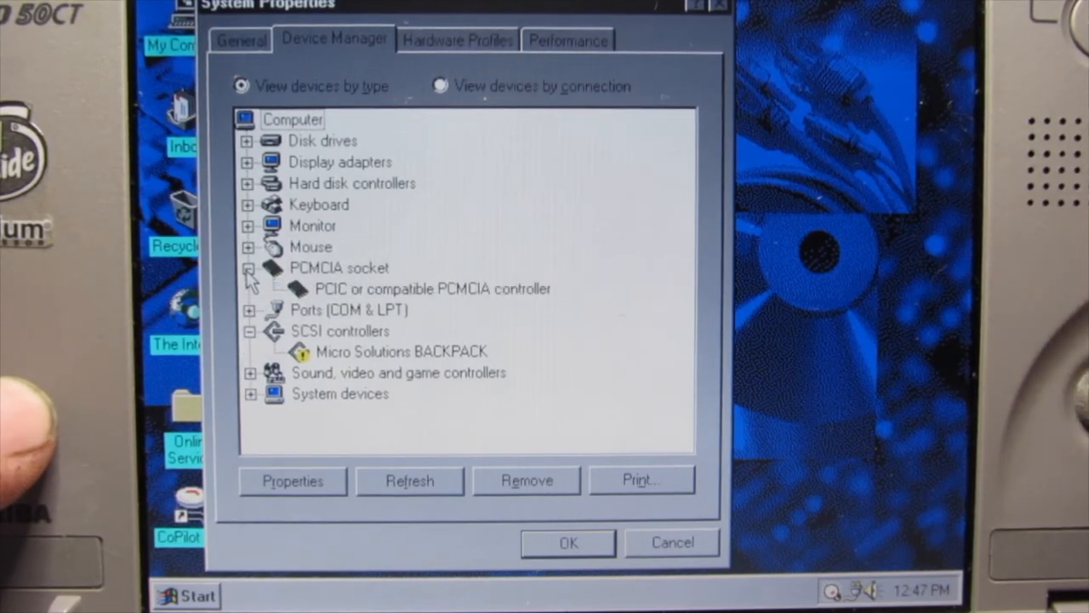
pyautogui.click(249, 267)
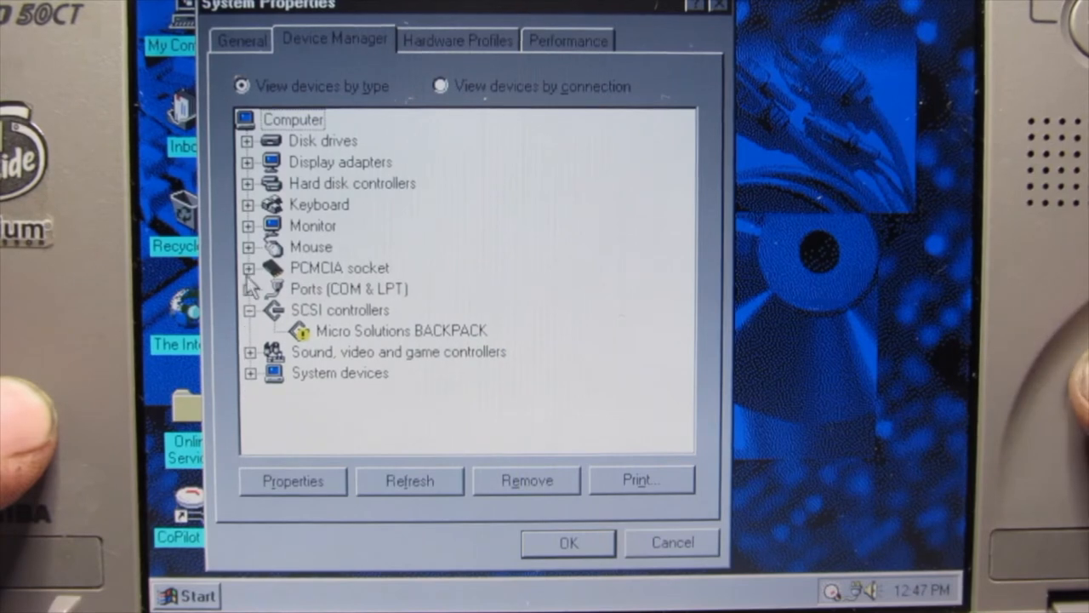
pyautogui.moveTo(336, 302)
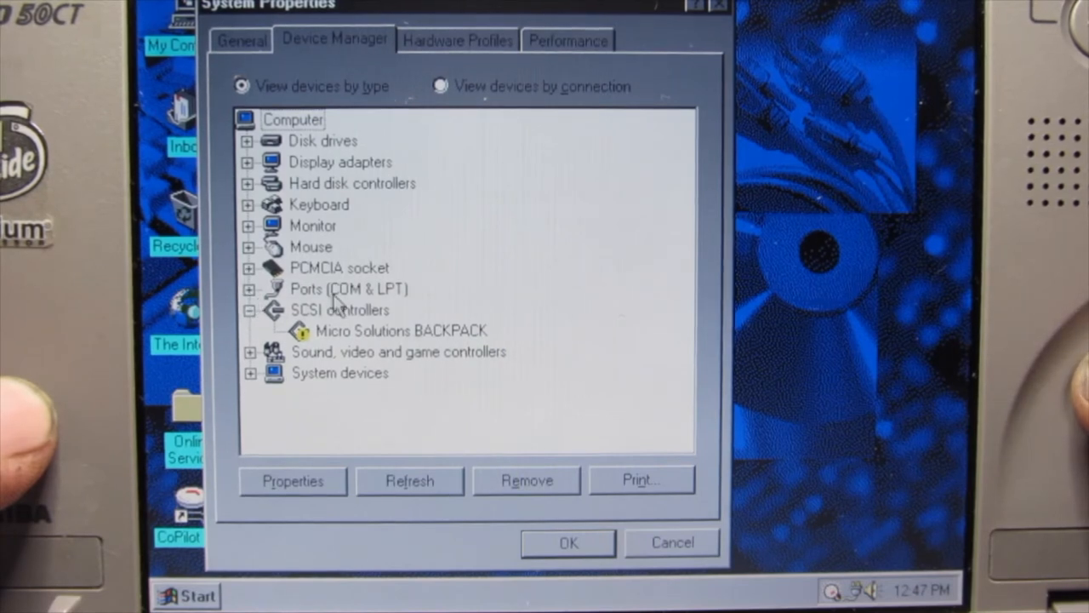
pyautogui.moveTo(332, 339)
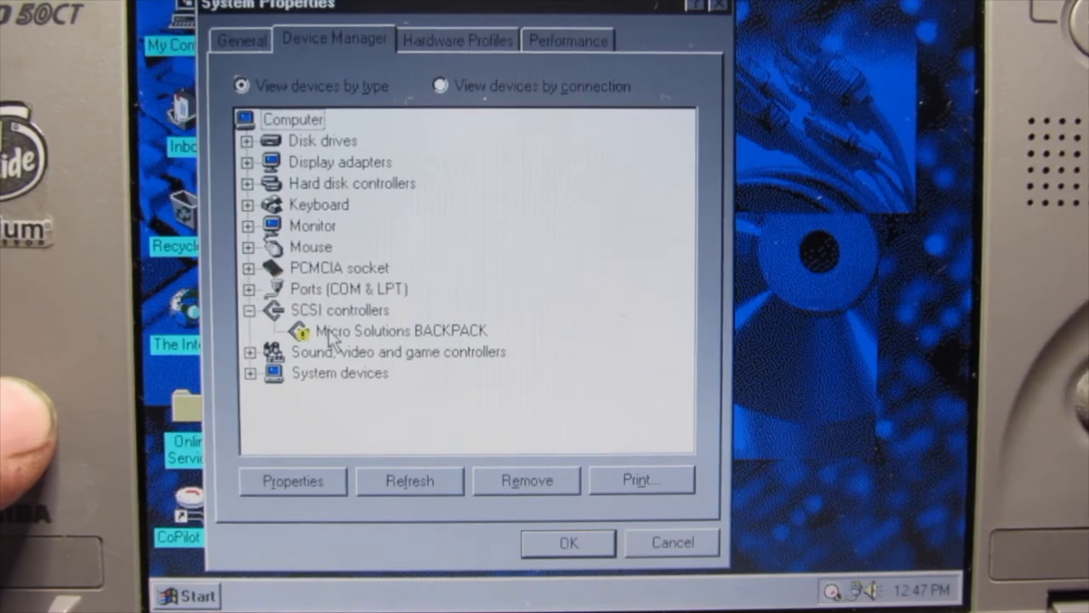
pyautogui.click(400, 330)
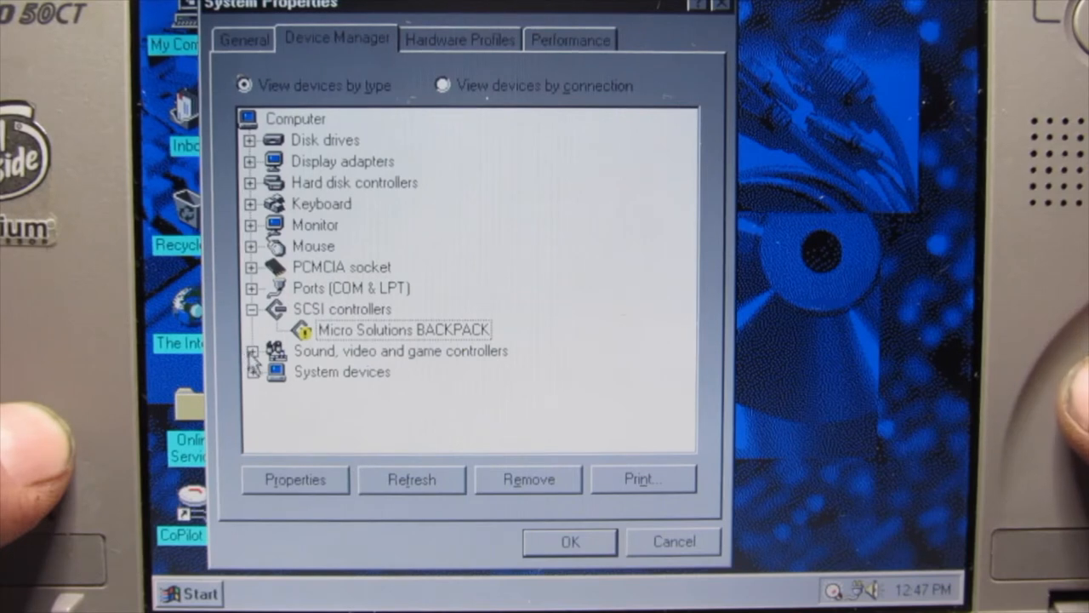
pyautogui.click(252, 349)
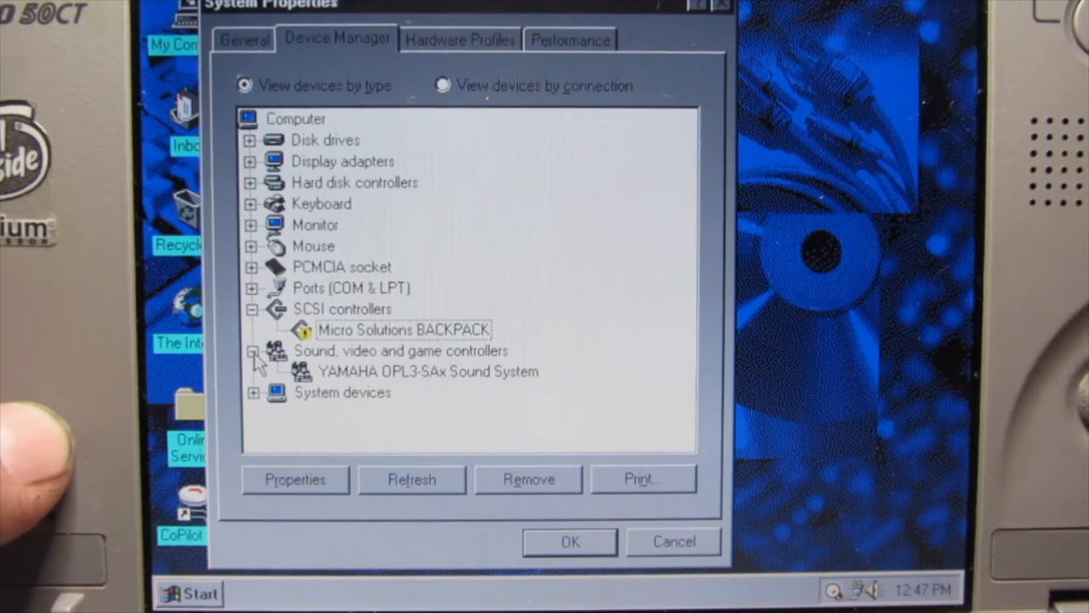
pyautogui.click(253, 350)
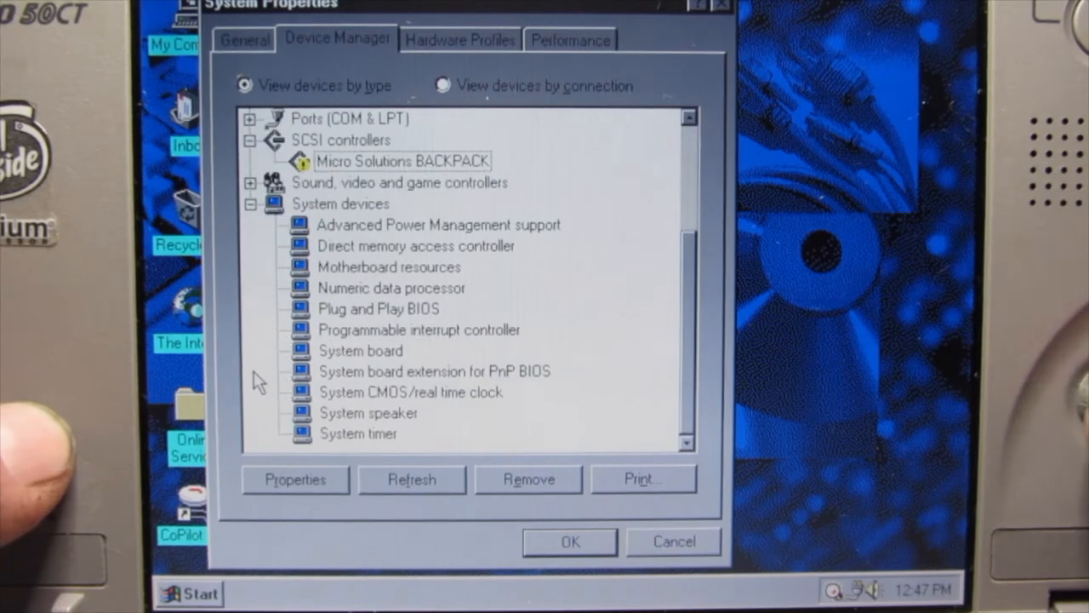
pyautogui.moveTo(260, 189)
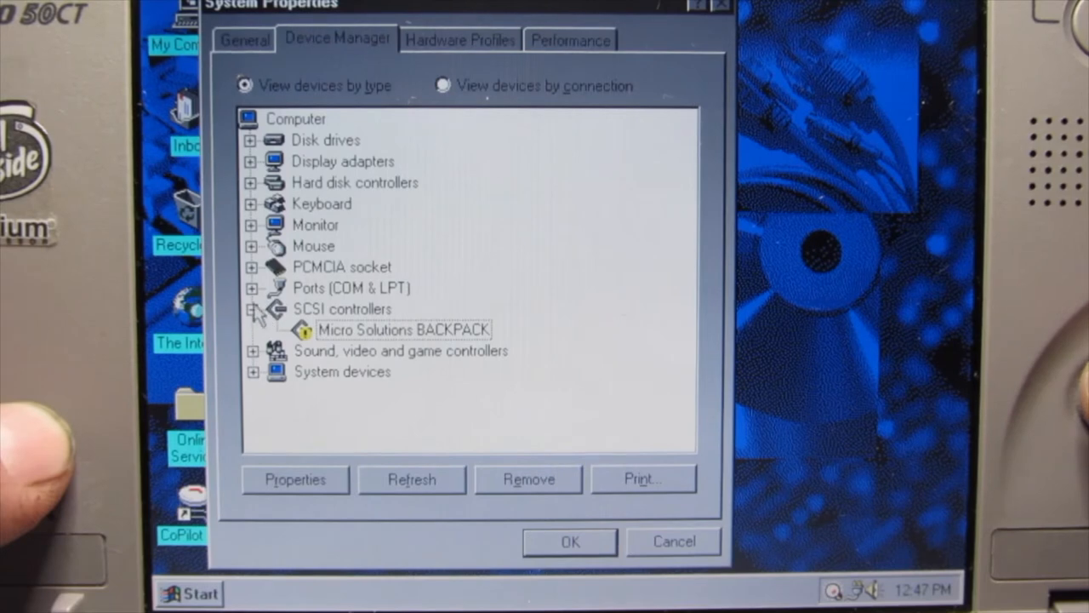
pyautogui.click(253, 308)
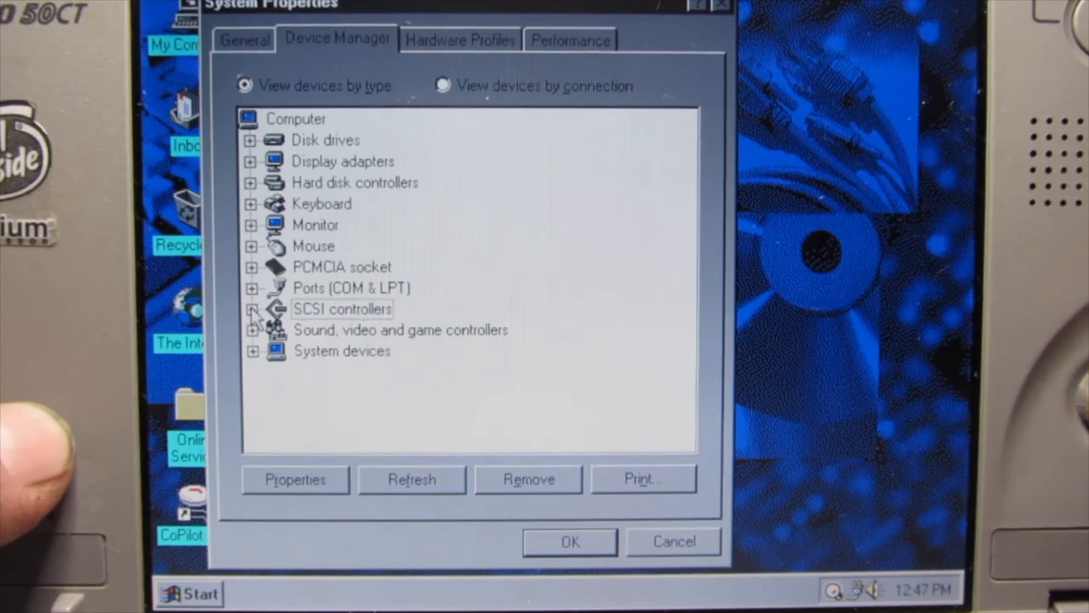
pyautogui.moveTo(412, 34)
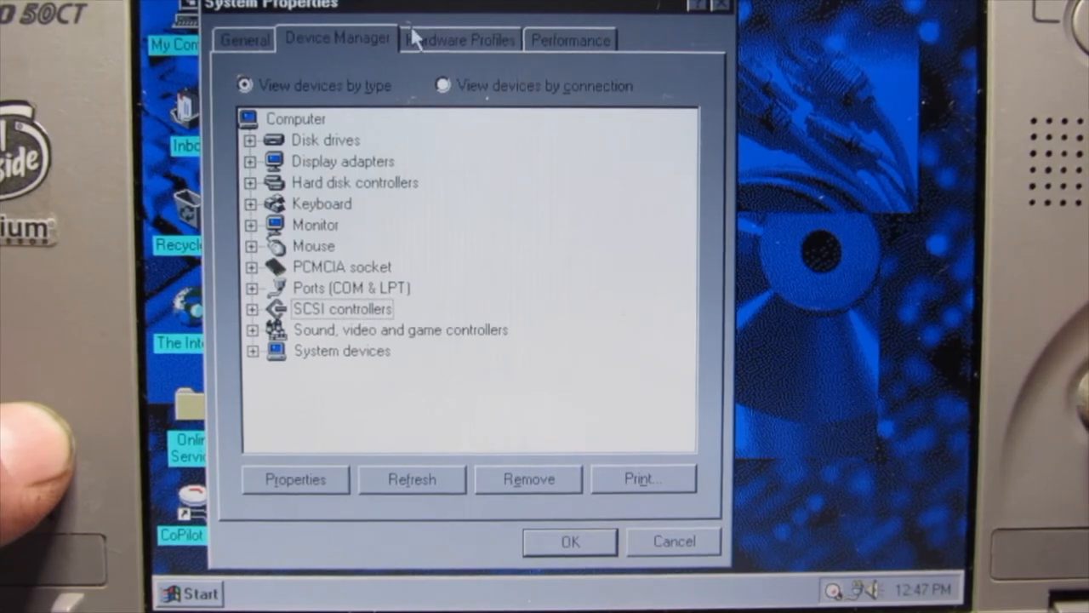
# View the Hardware Profiles and Performance pages, then return to the General summary.
pyautogui.click(459, 39)
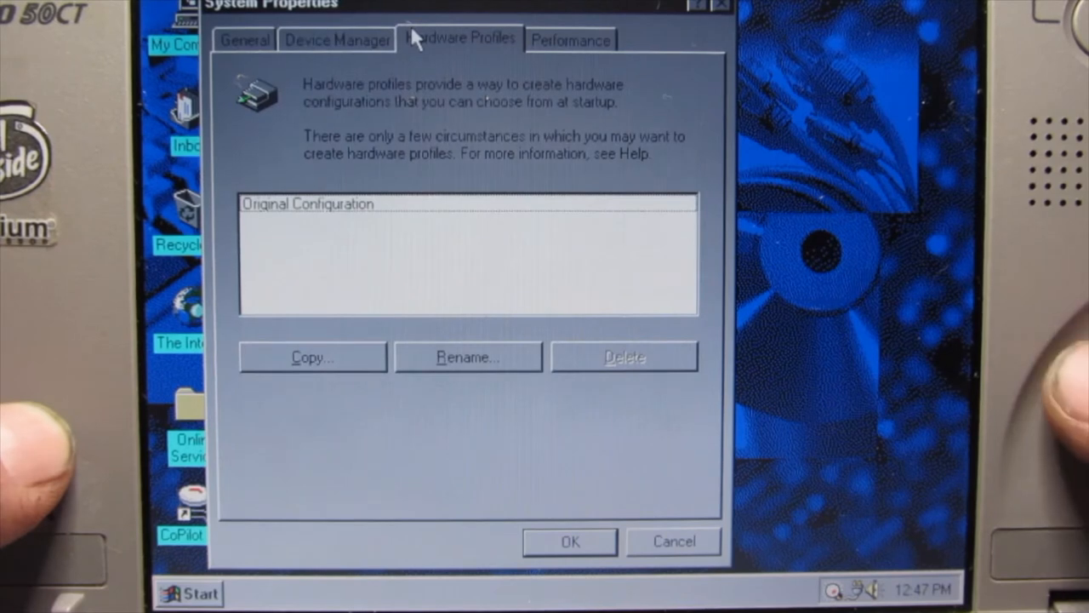
pyautogui.click(569, 39)
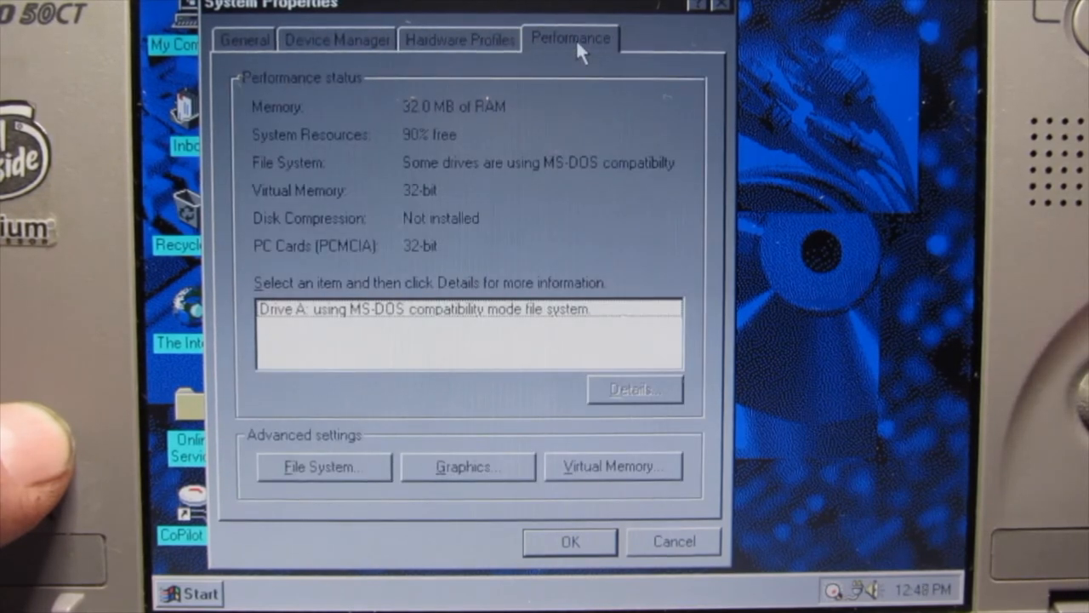
pyautogui.moveTo(383, 47)
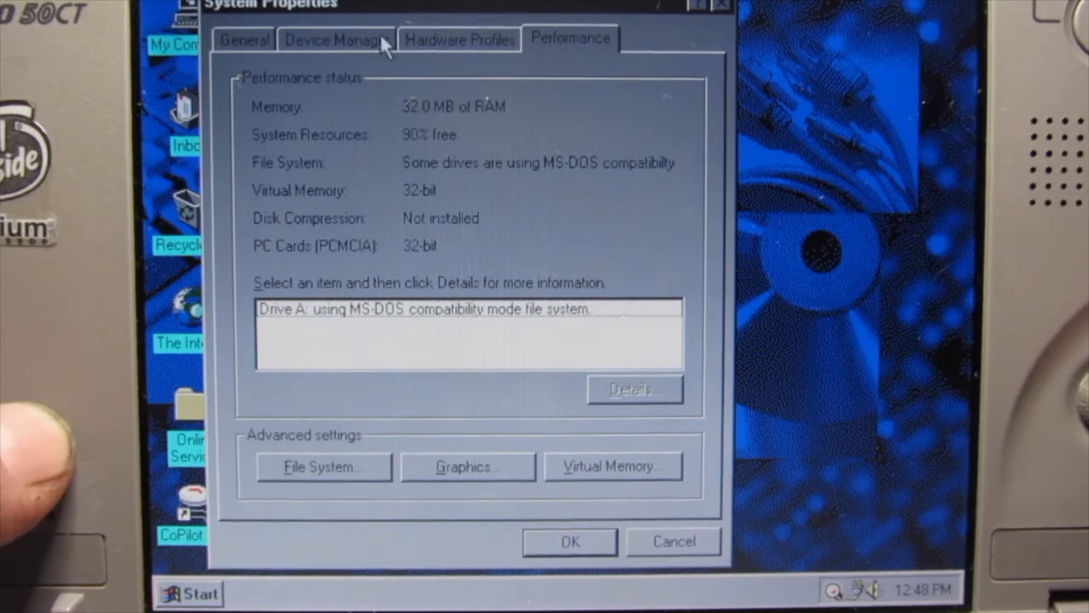
pyautogui.moveTo(268, 7)
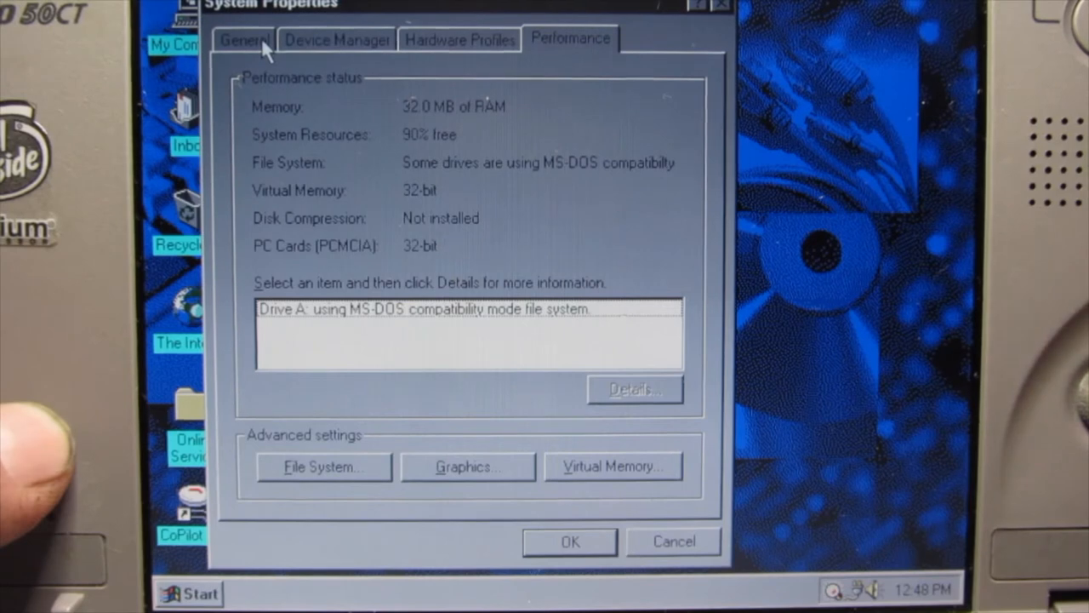
pyautogui.click(244, 40)
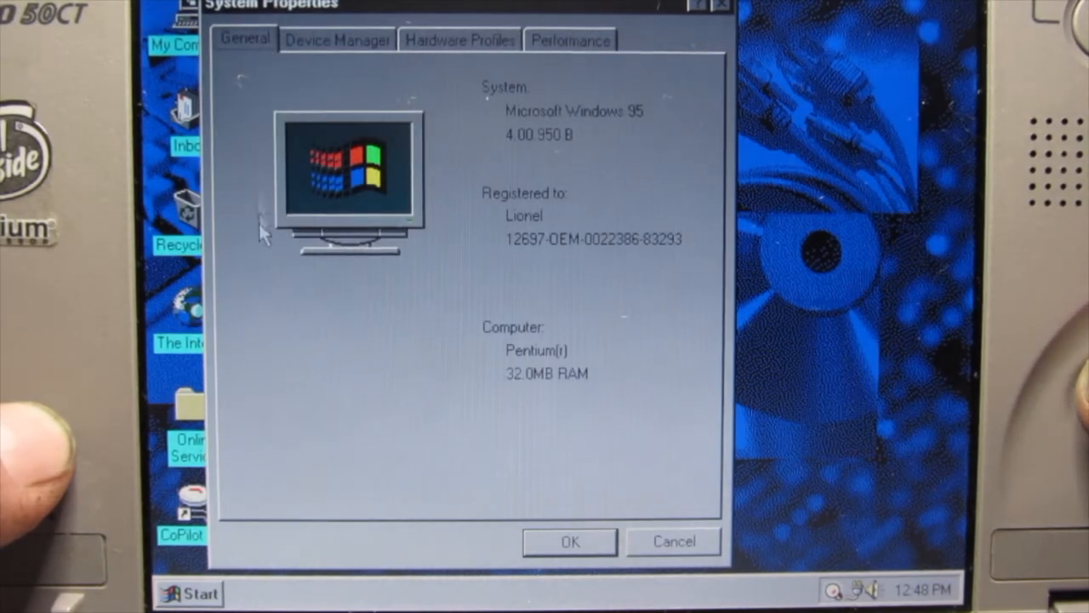
pyautogui.moveTo(387, 430)
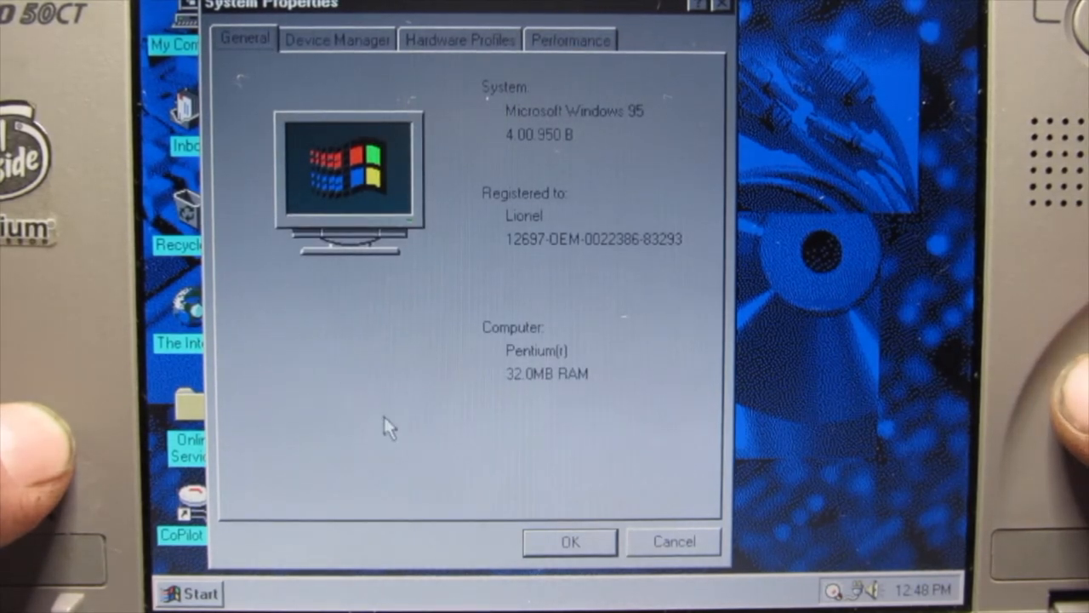
pyautogui.moveTo(628, 552)
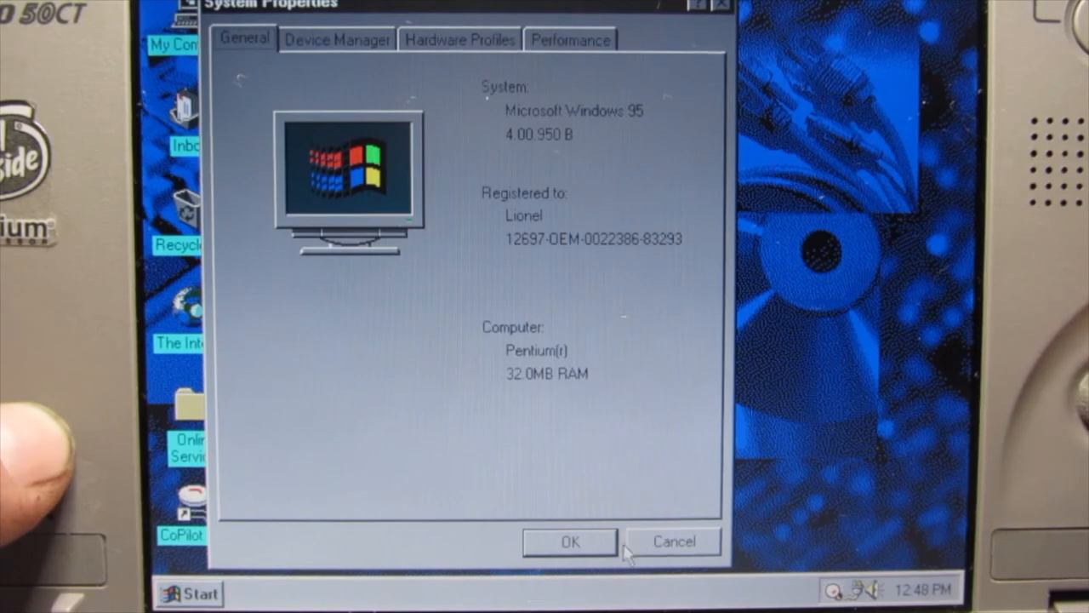
# Close System Properties, leaving the desktop clear.
pyautogui.click(569, 541)
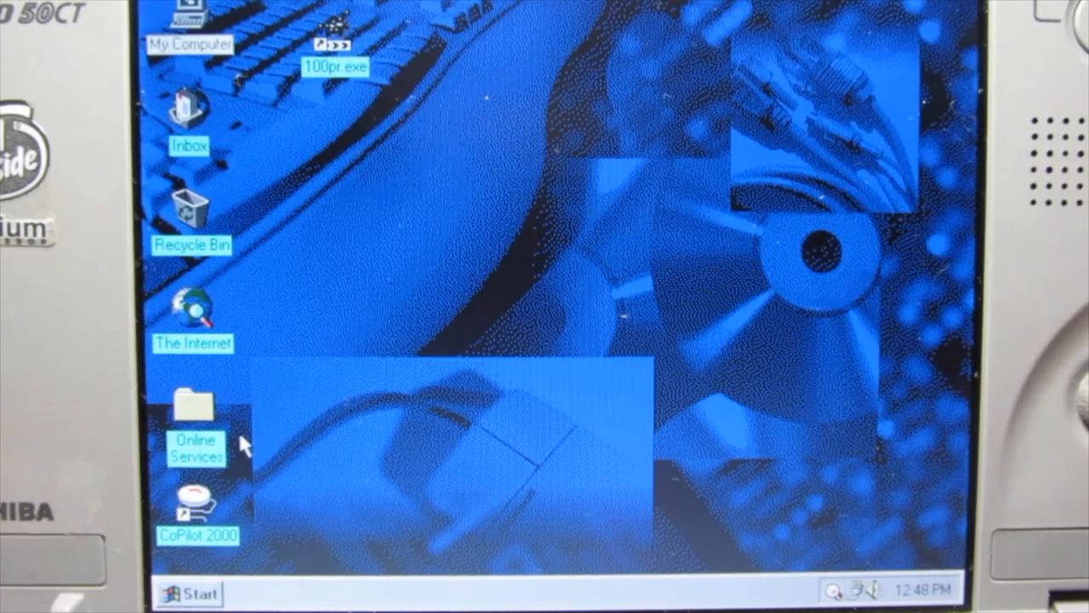
pyautogui.moveTo(302, 413)
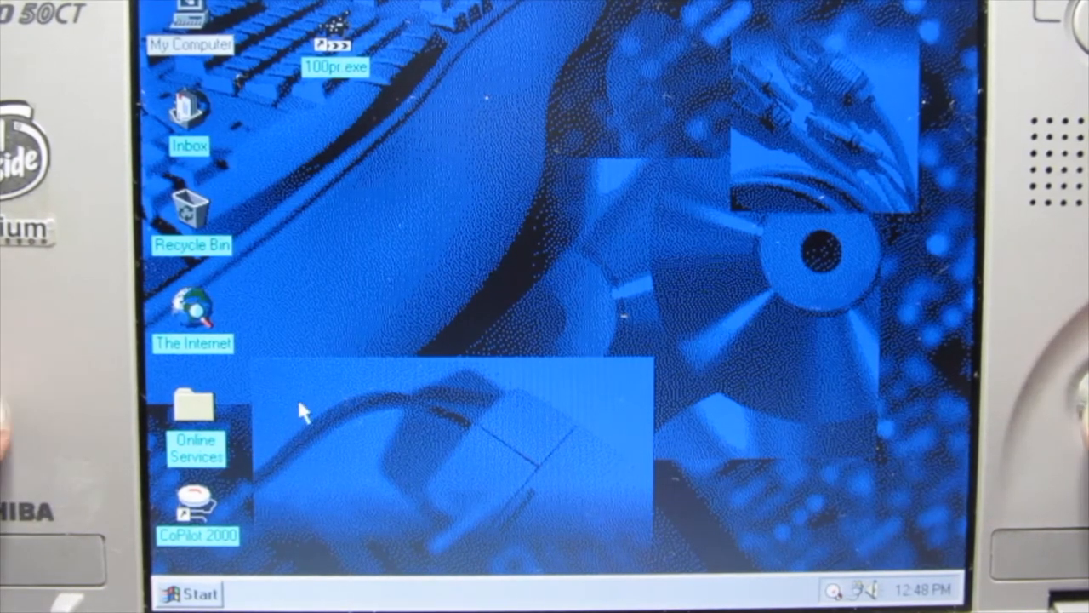
pyautogui.moveTo(311, 26)
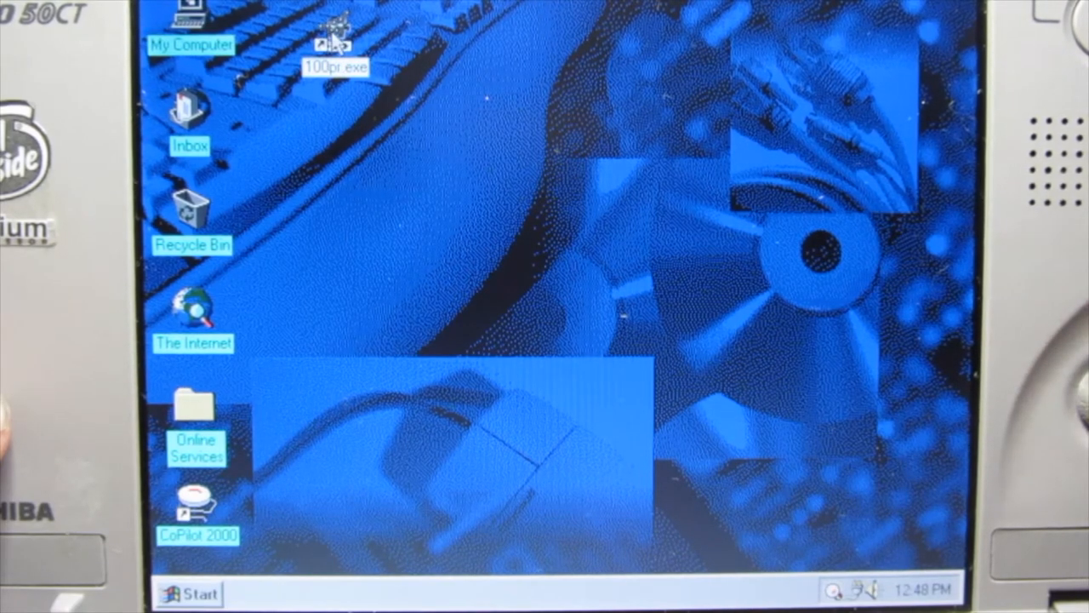
# Launch 100pr.exe to show the cocktail planner's main menu, then exit to the desktop.
pyautogui.doubleClick(335, 38)
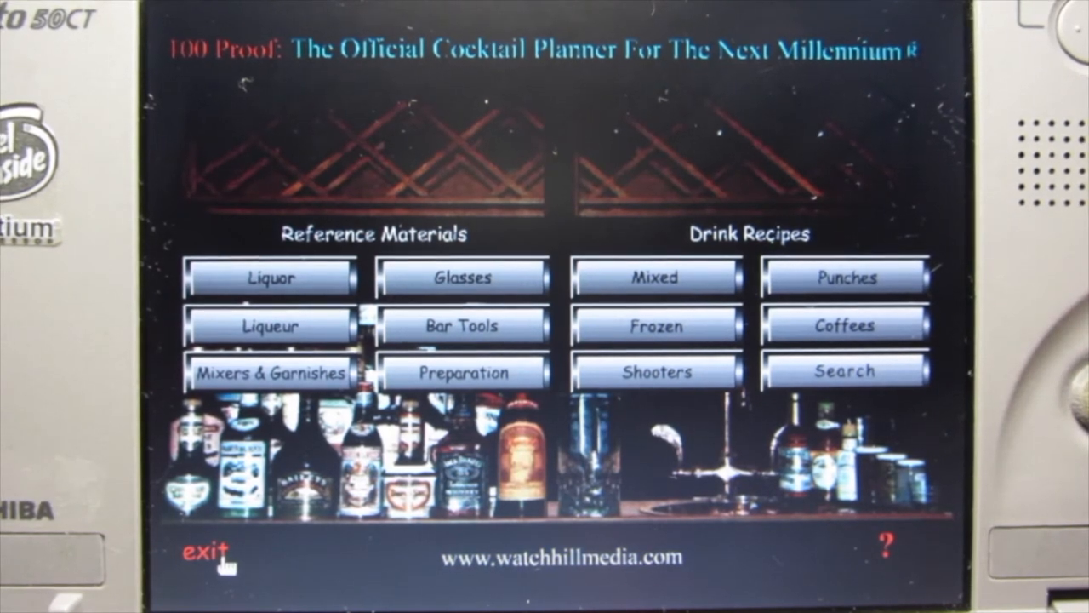
pyautogui.click(209, 554)
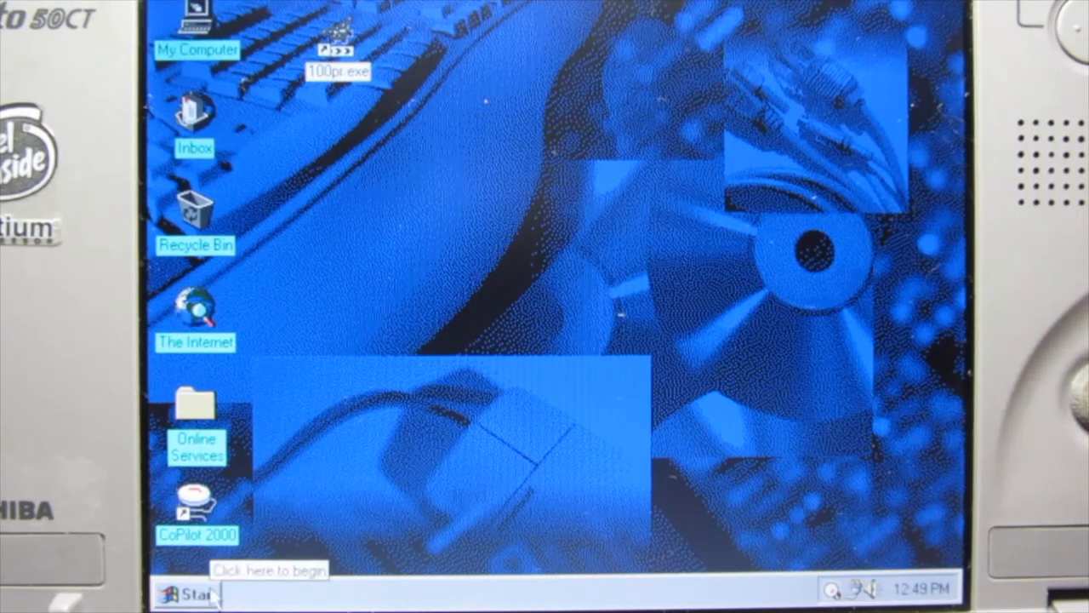
pyautogui.click(186, 593)
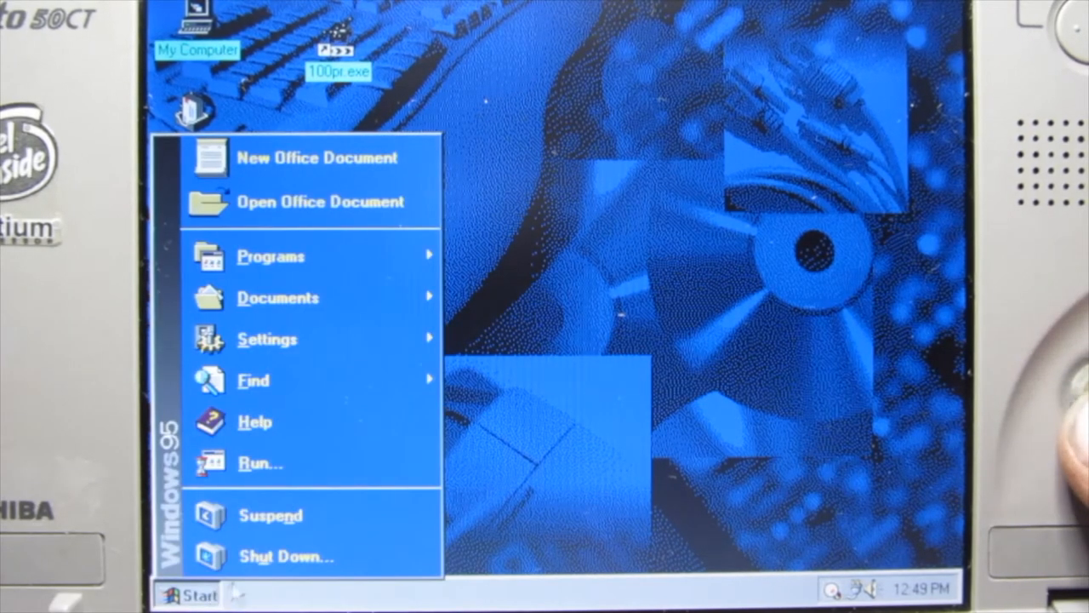
pyautogui.moveTo(254, 380)
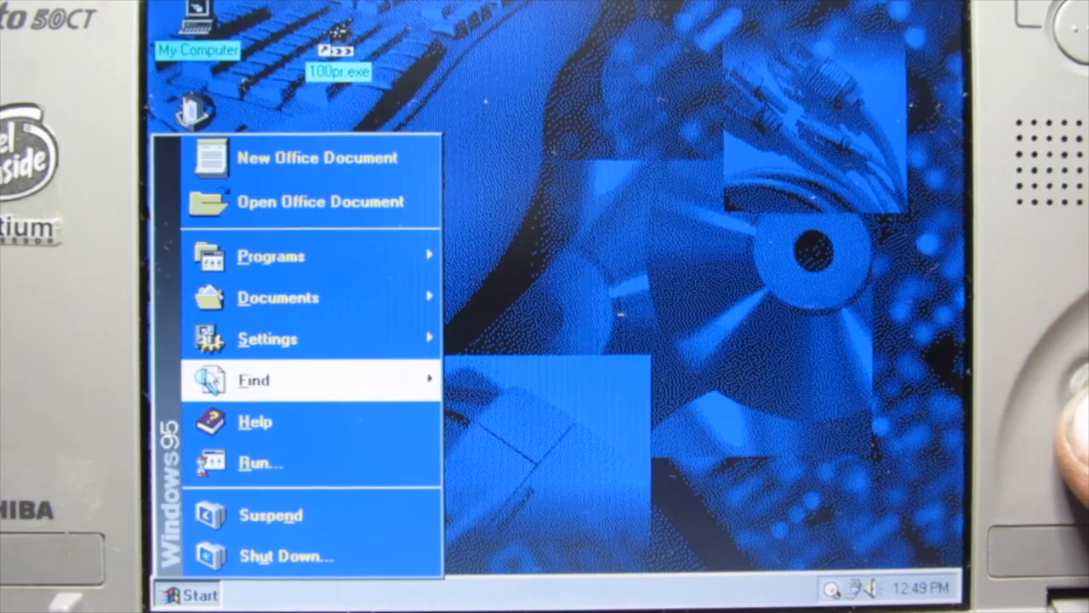
pyautogui.click(271, 255)
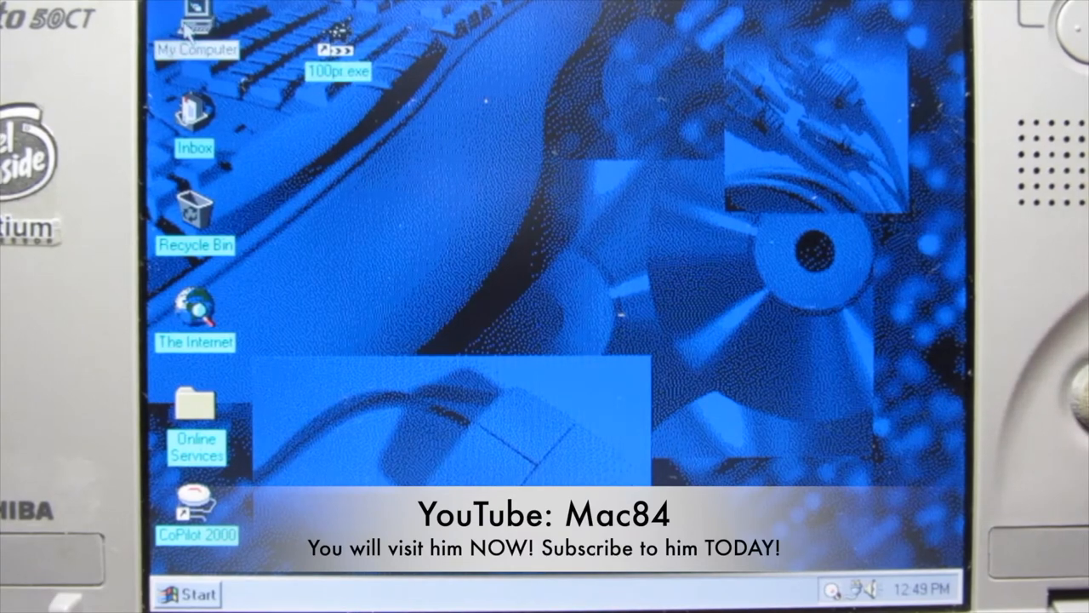
# Check drive C's free space and 1.97GB capacity in My Computer, then close it.
pyautogui.doubleClick(196, 21)
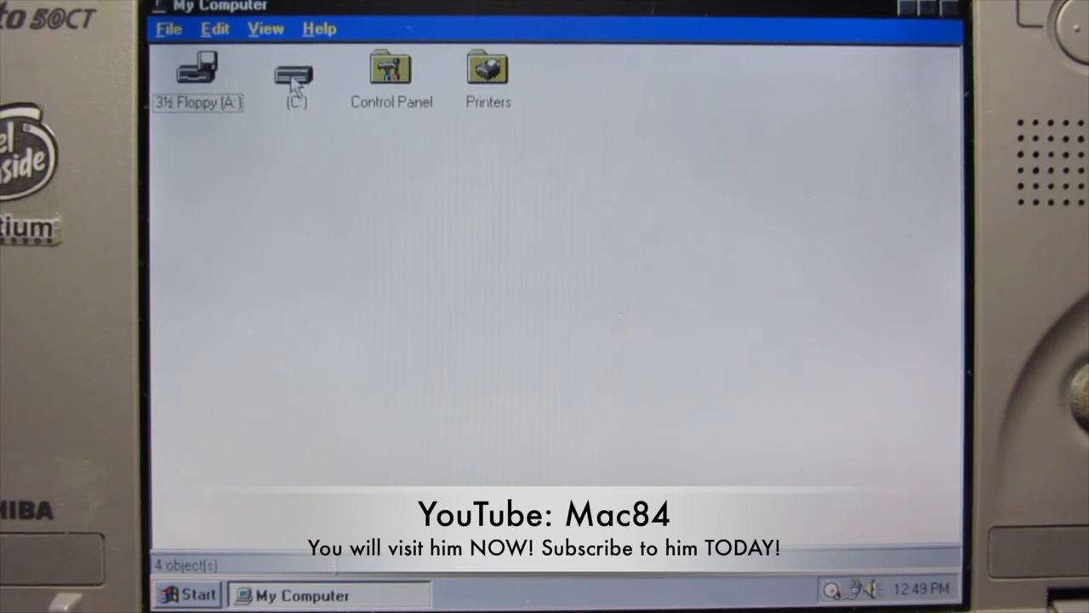
pyautogui.click(293, 72)
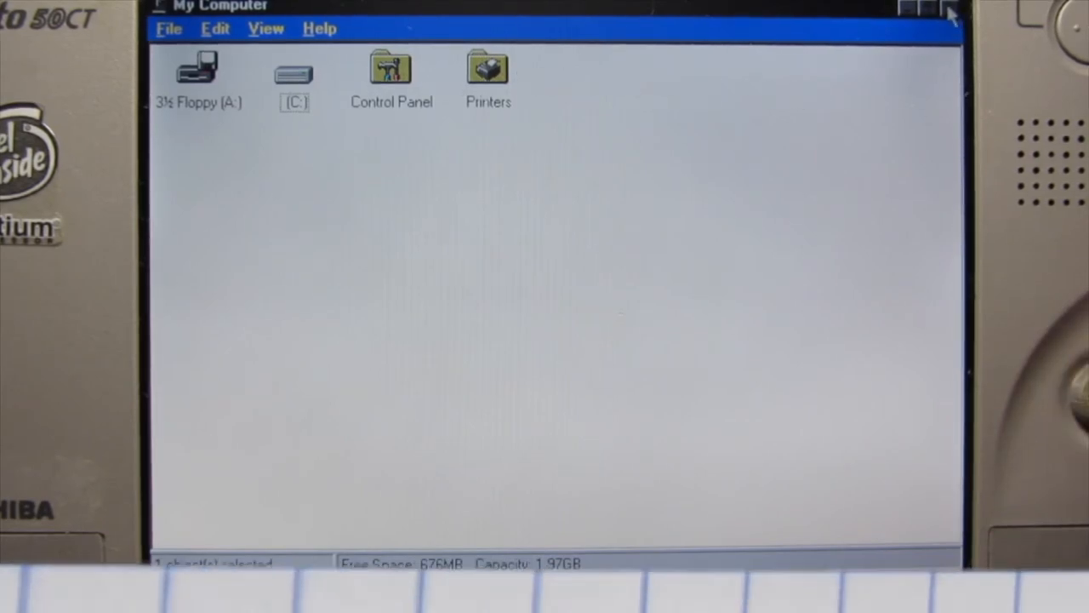
pyautogui.click(949, 7)
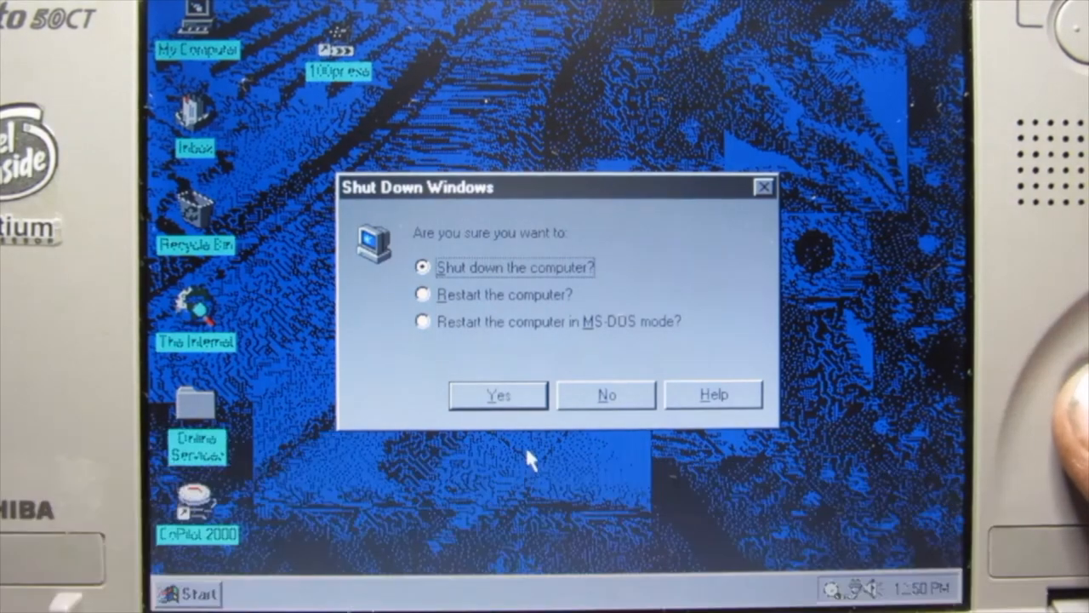
# Shut down the computer via Start > Shut Down, confirming Yes.
pyautogui.click(498, 395)
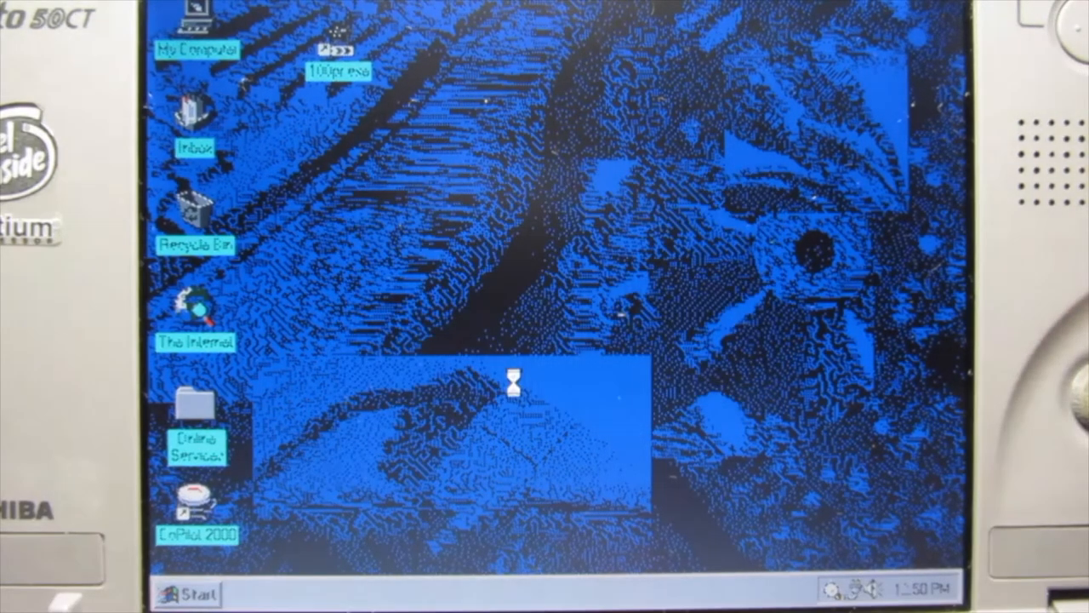